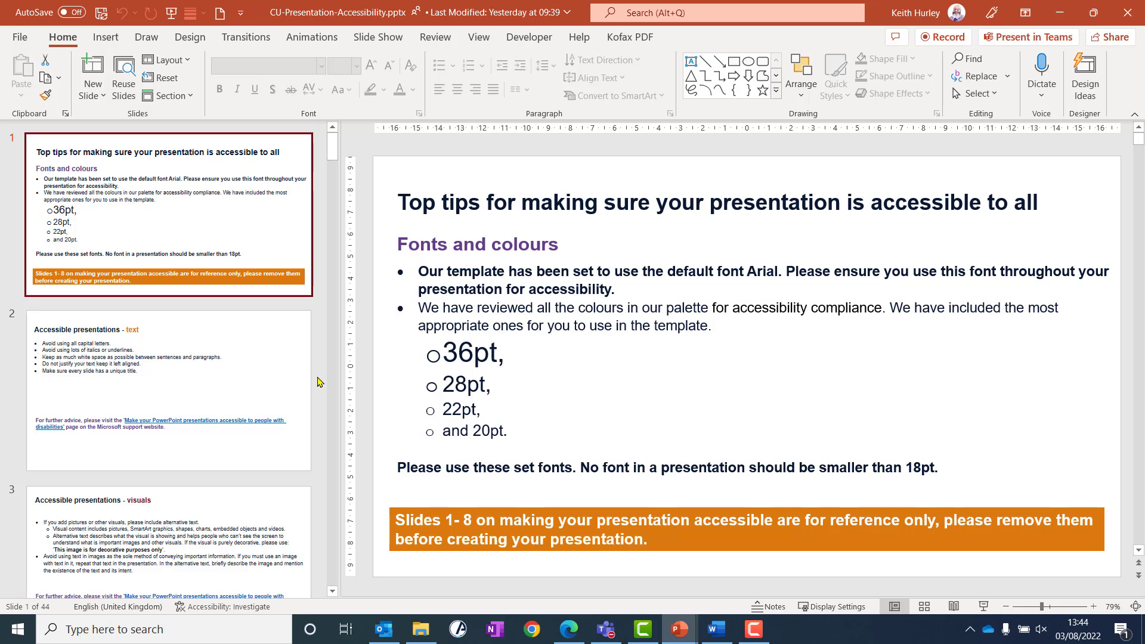
mouse_move(317, 324)
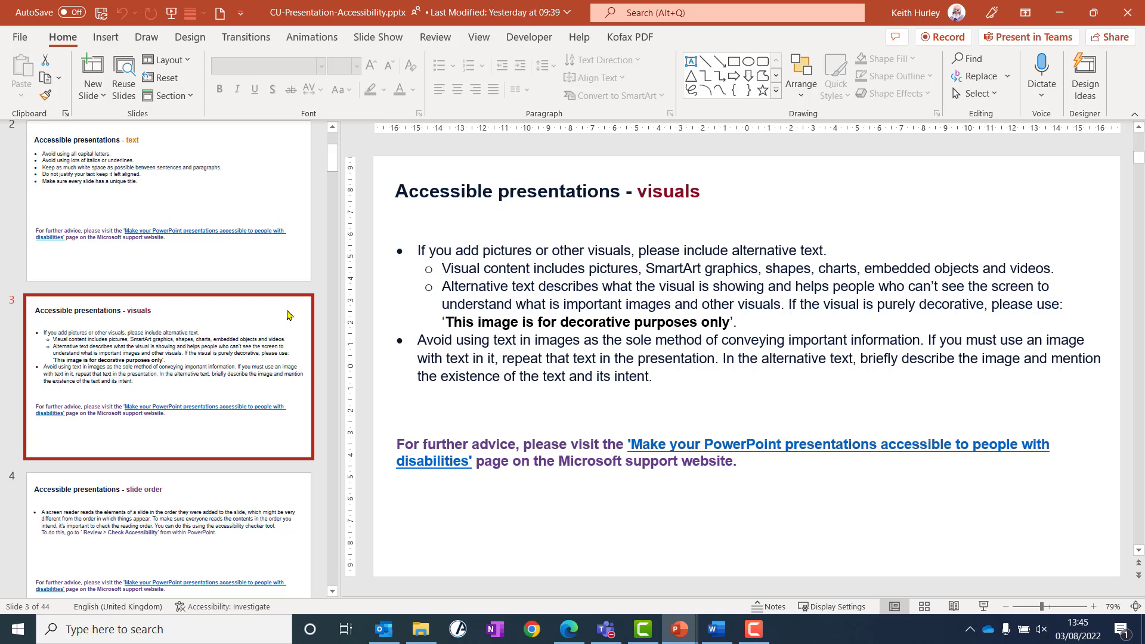
- Scroll through the eight accessibility tip slides down to How to check for accessibility
scroll("down", 3)
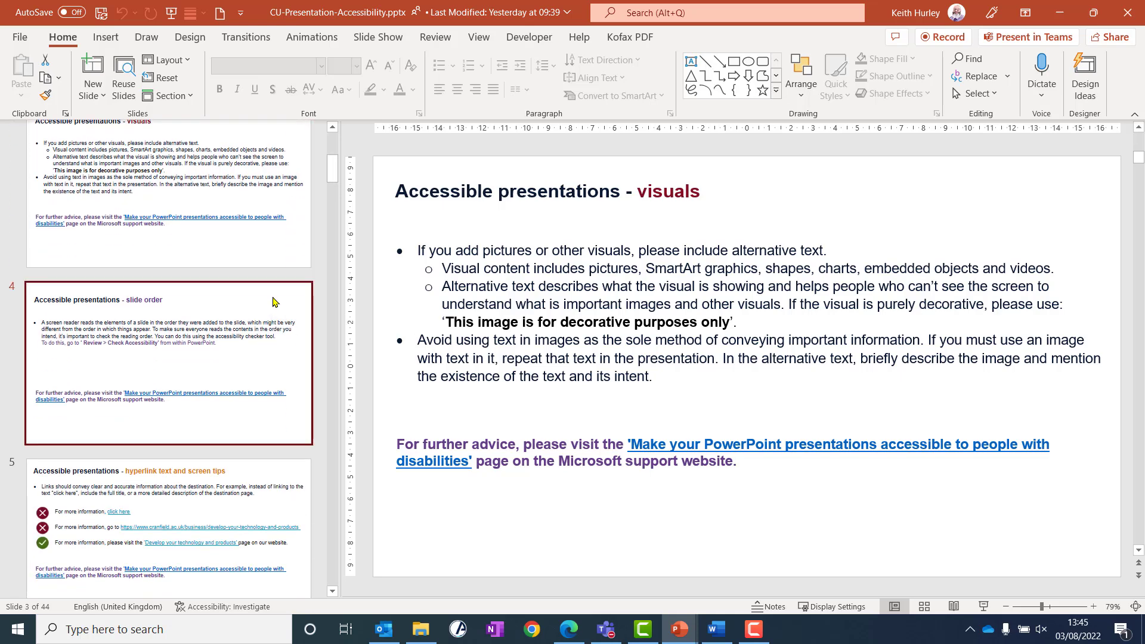
scroll("down", 3)
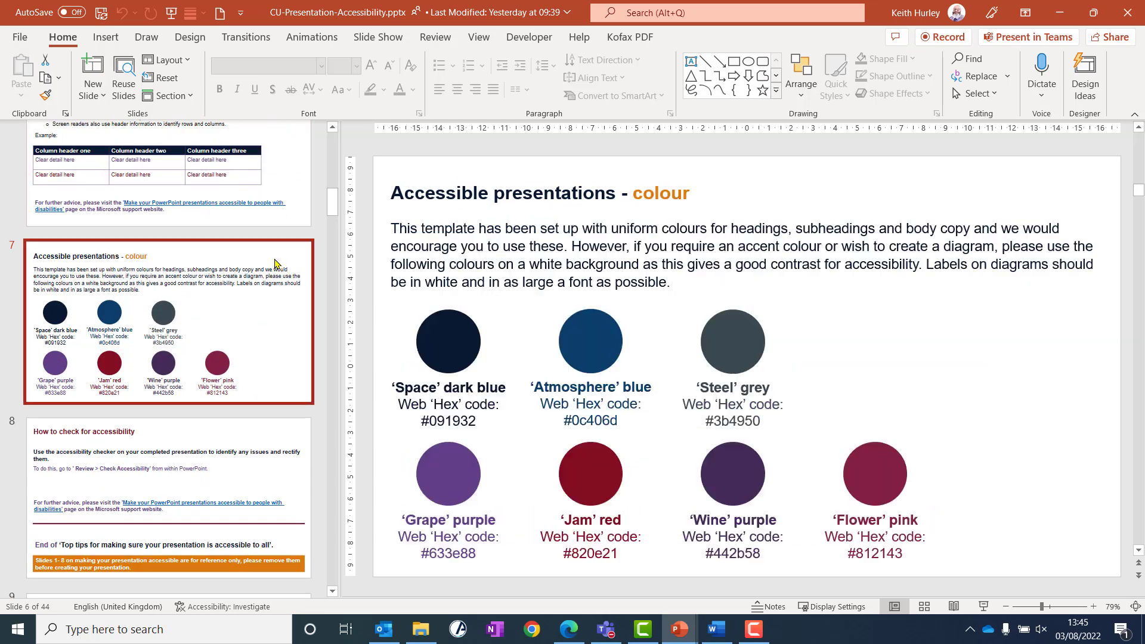
scroll("down", 3)
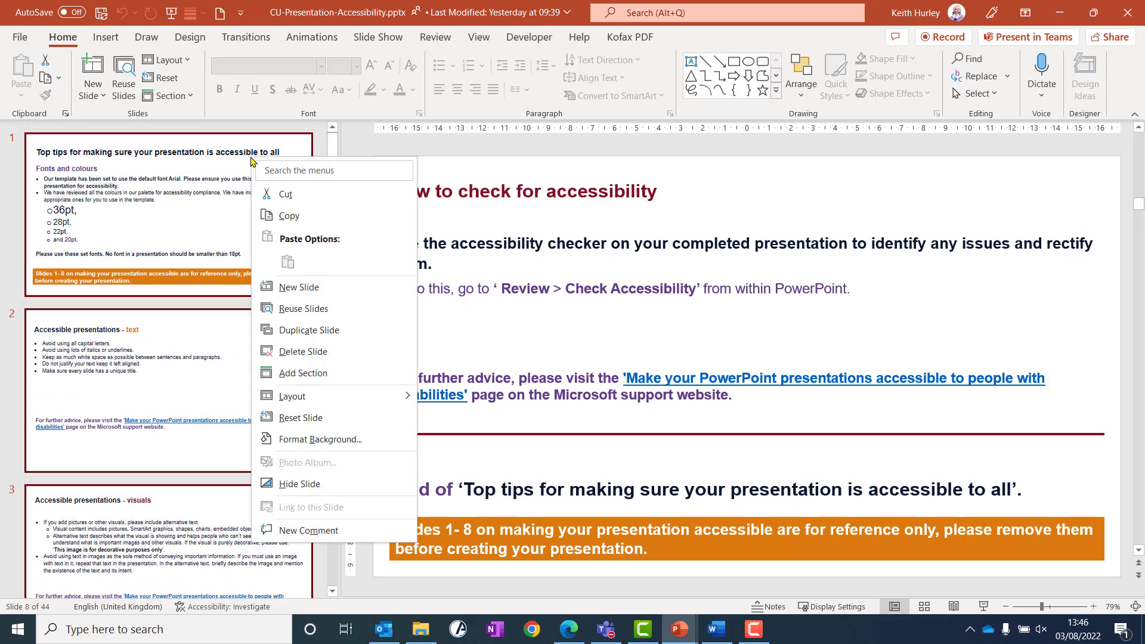
mouse_move(302, 353)
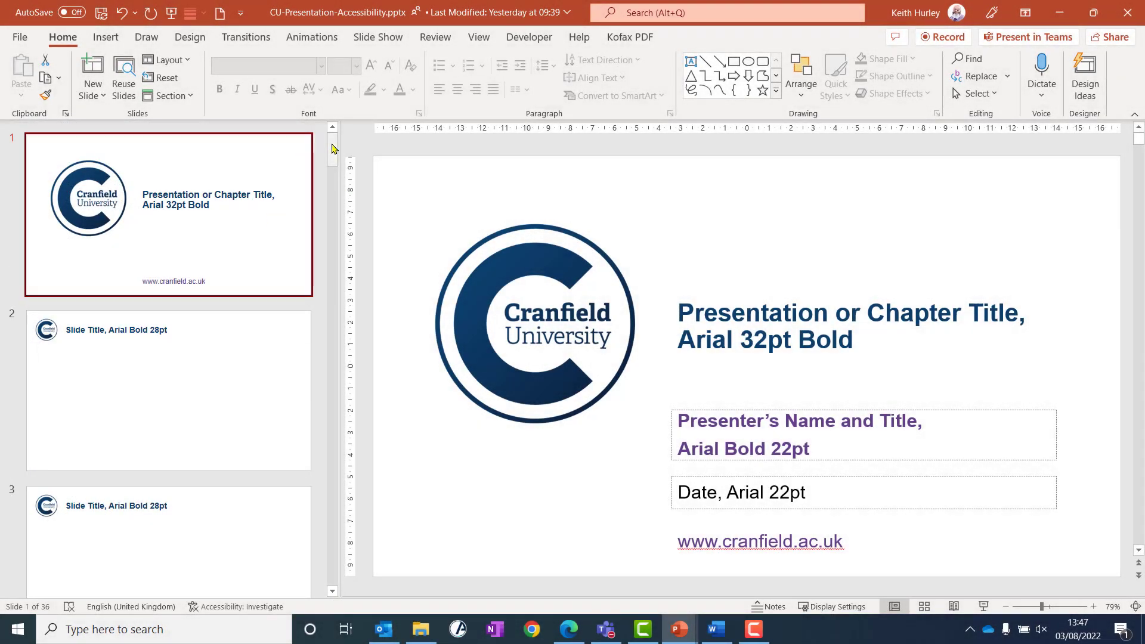
- Select all remaining template slides and delete them
left_click_drag(333, 151, 333, 540)
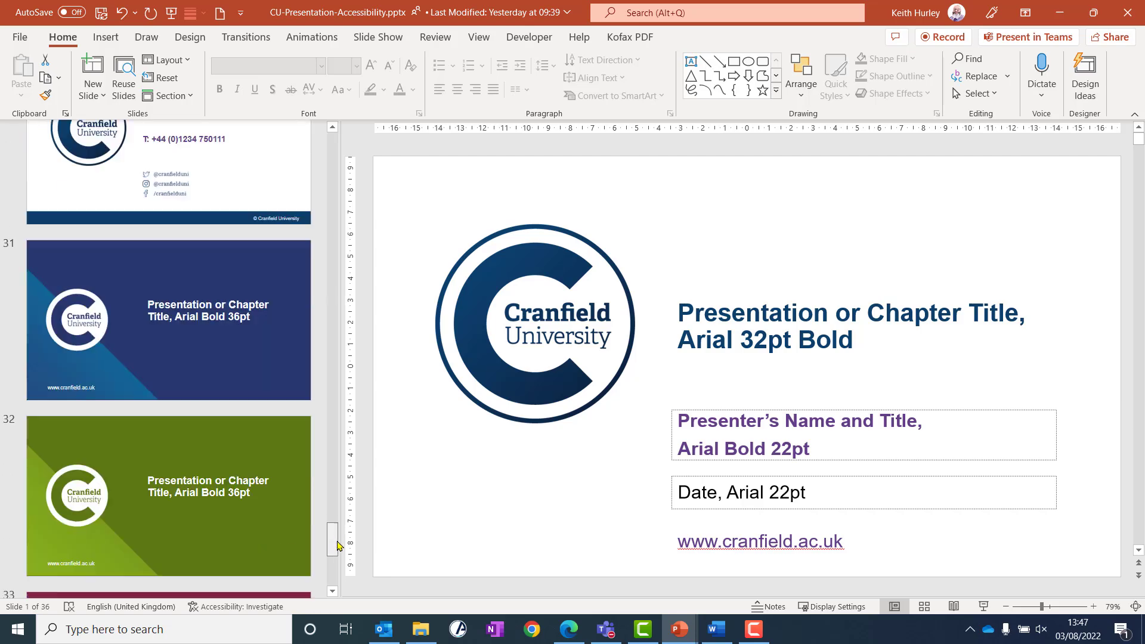
scroll("down", 3)
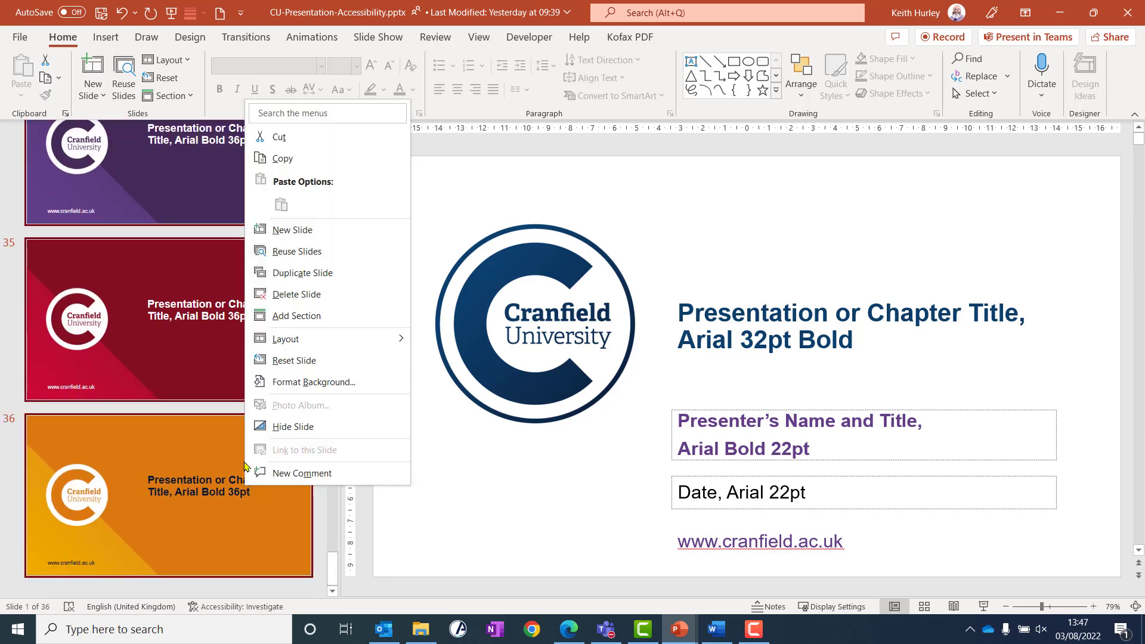
left_click(297, 294)
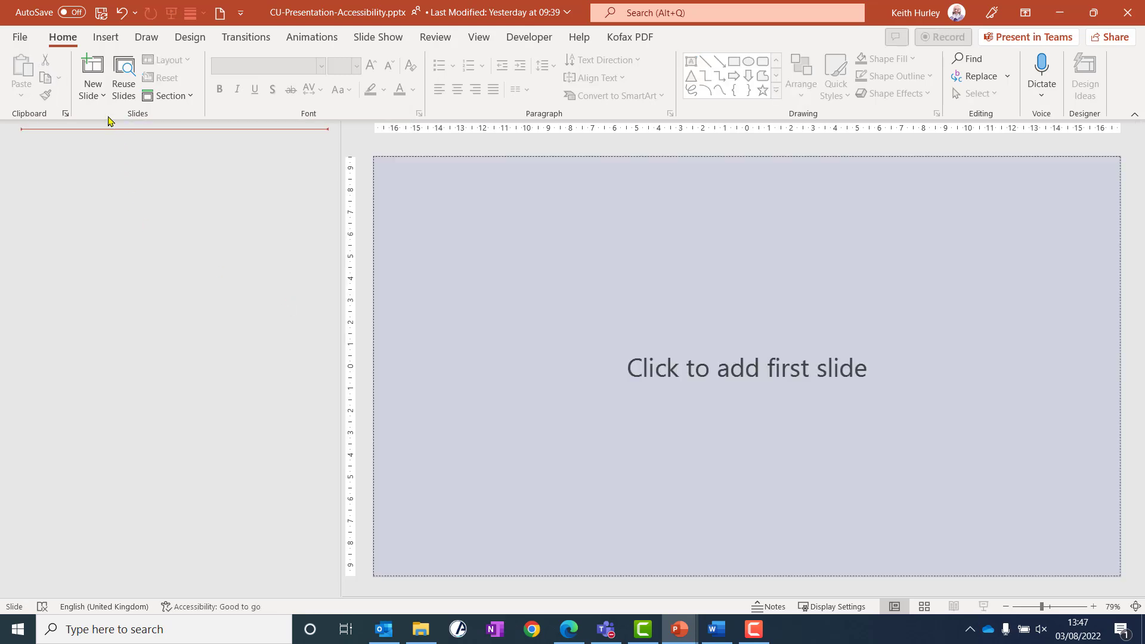
- Bring up the New Slide layout choices and pick a layout
left_click(92, 72)
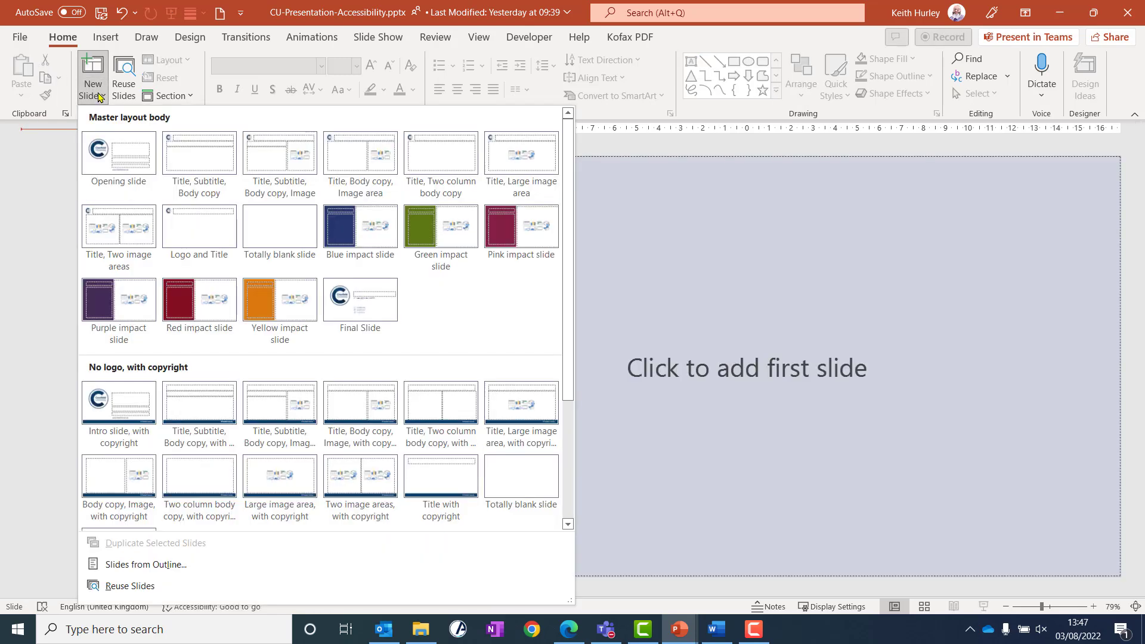
left_click(119, 405)
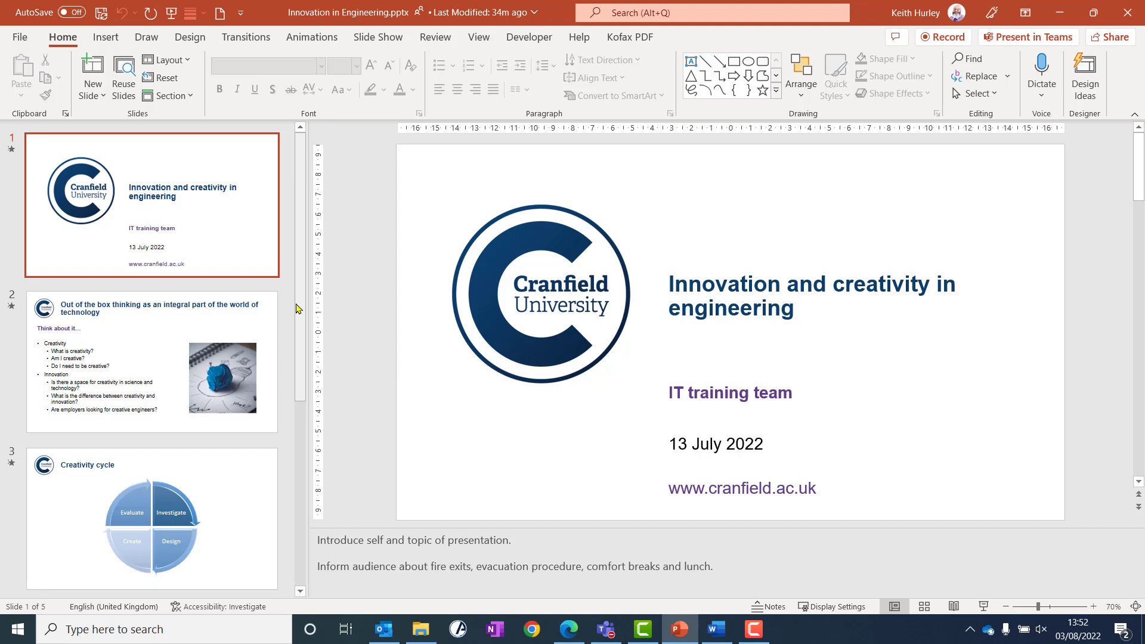
mouse_move(319, 293)
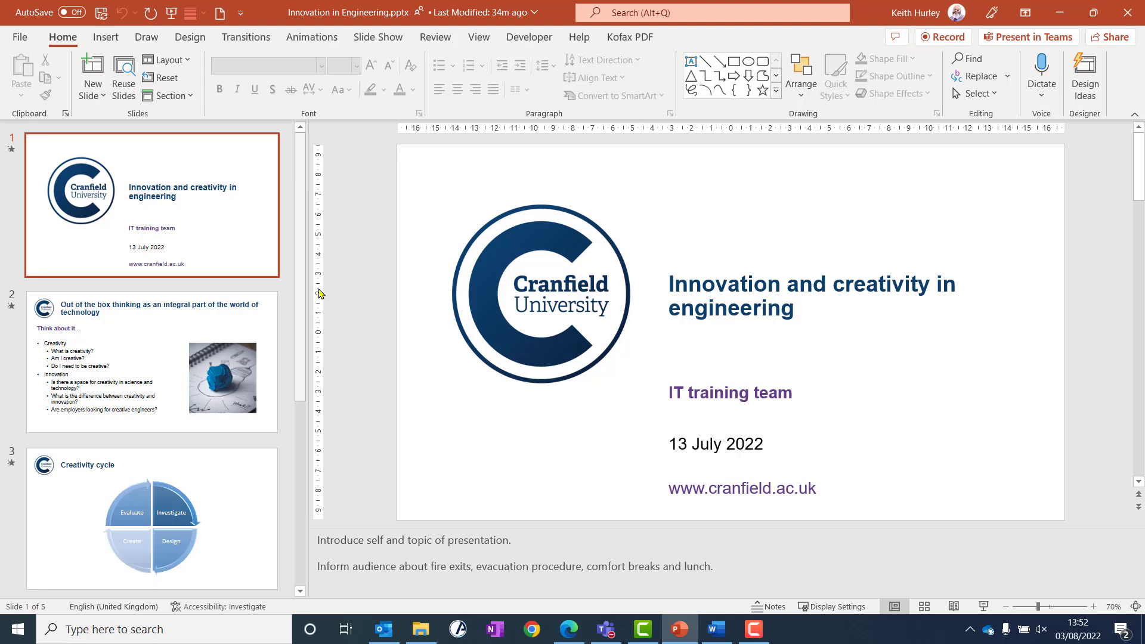
- Run Check Accessibility from the Review tools and expand the Missing alternative text errors
left_click(434, 37)
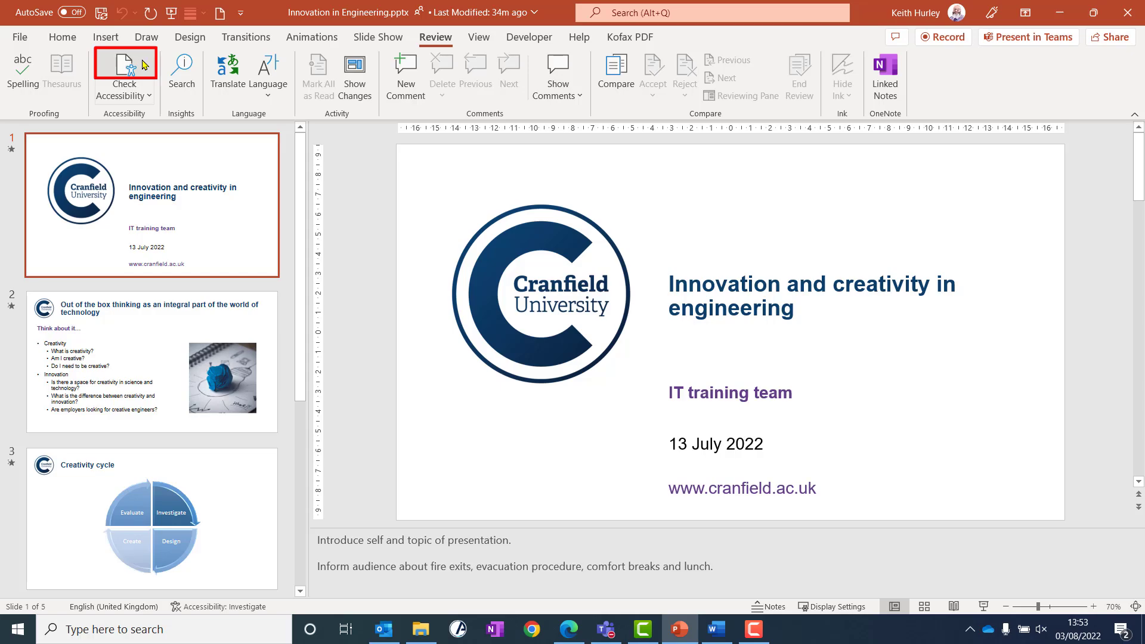
left_click(124, 73)
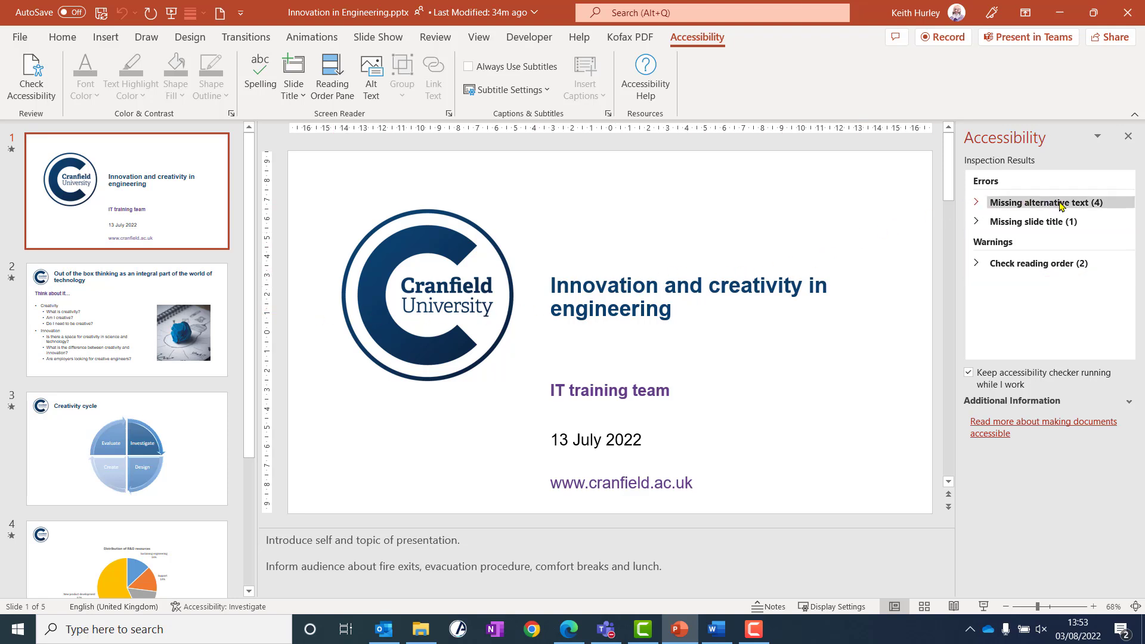
left_click(1043, 203)
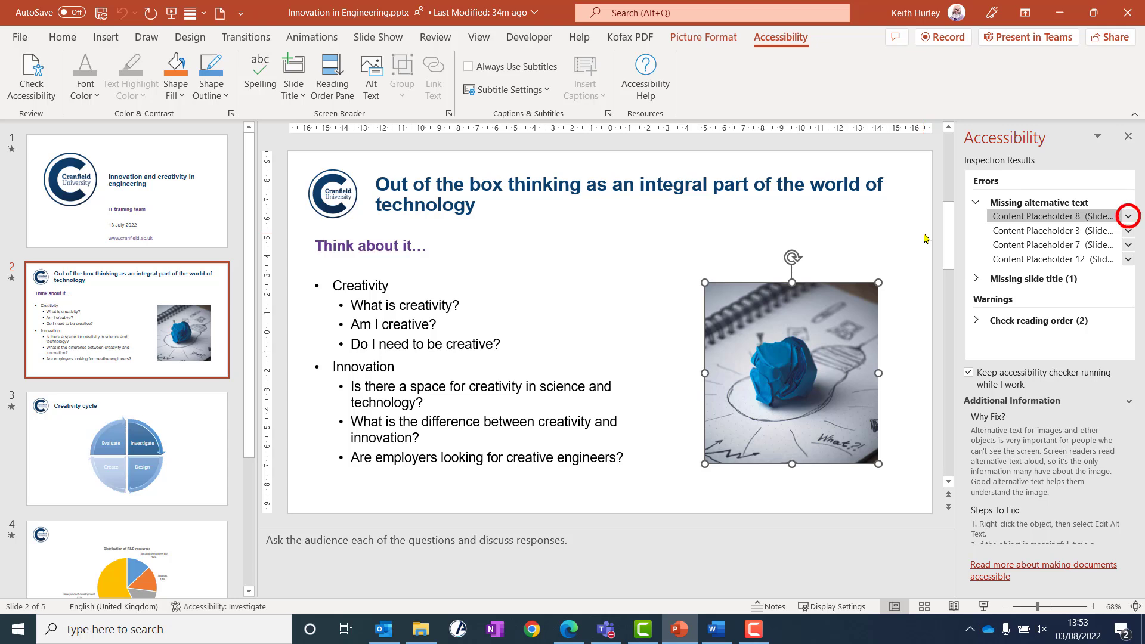
- Show the recommended fixes for slide 2's Content Placeholder 8 picture
left_click(1129, 216)
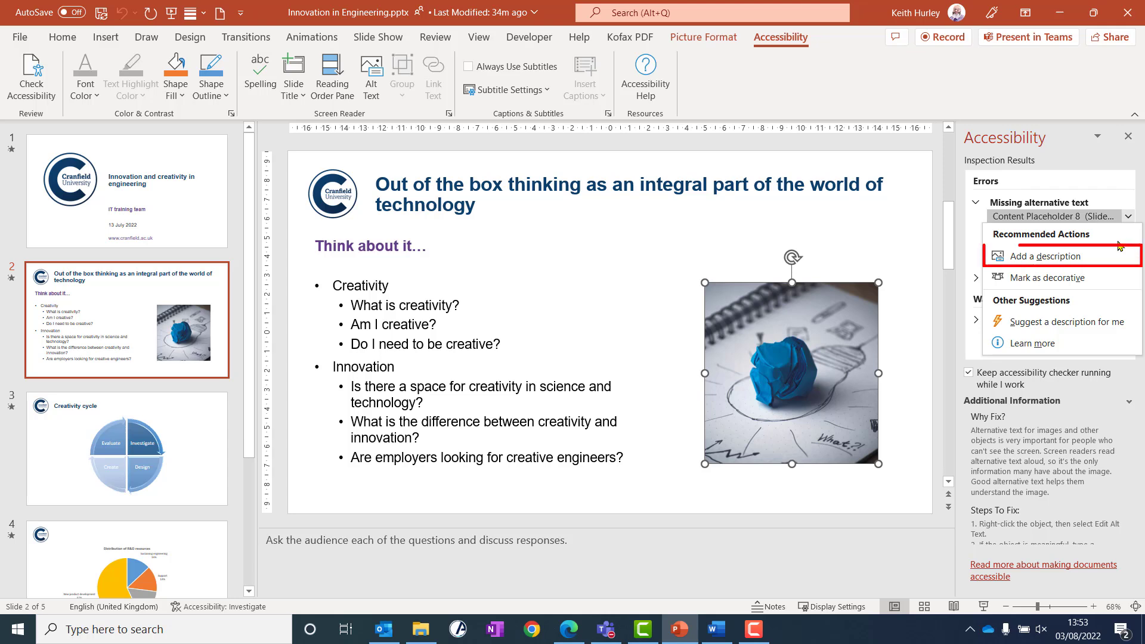
mouse_move(1060, 278)
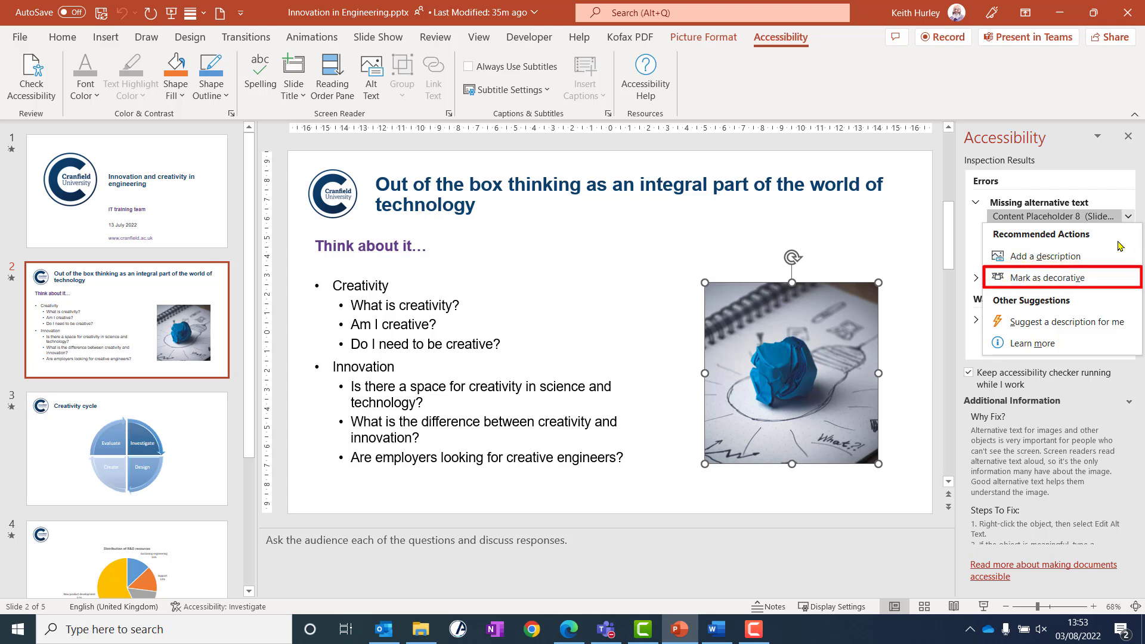
mouse_move(1063, 321)
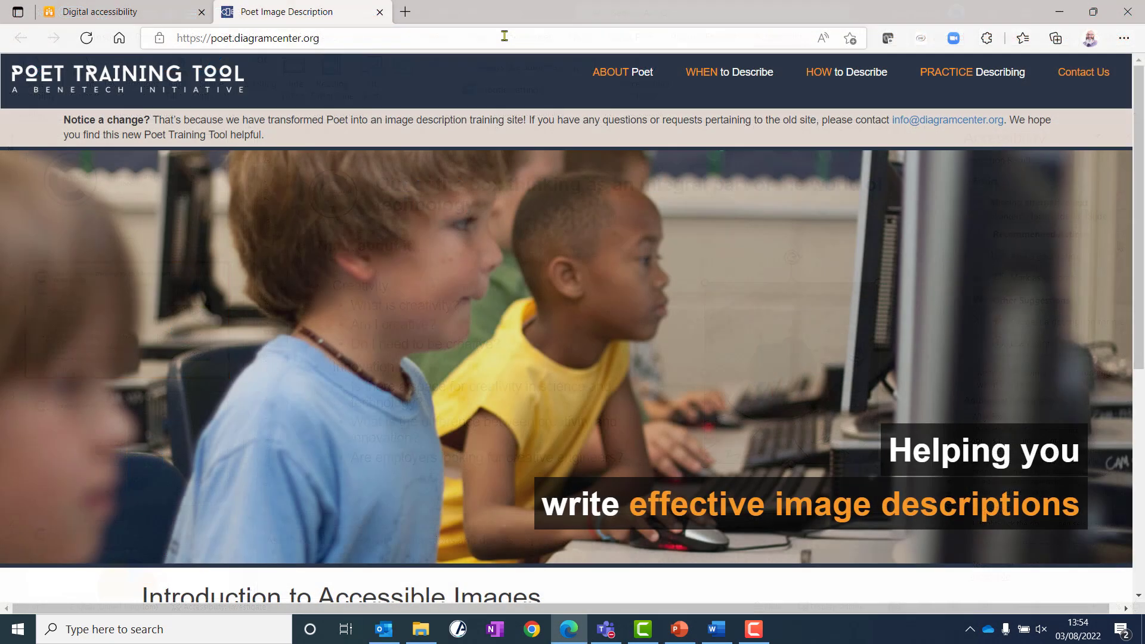
mouse_move(504, 279)
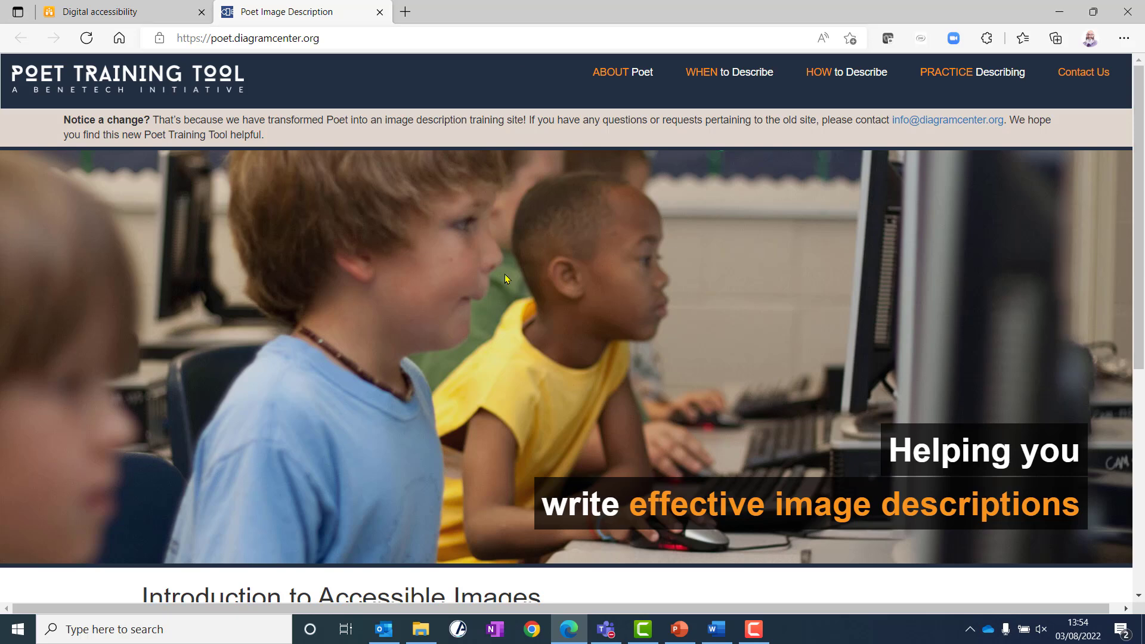
- Scroll the Poet Training Tool page to the Introduction to Accessible Images section
scroll("down", 3)
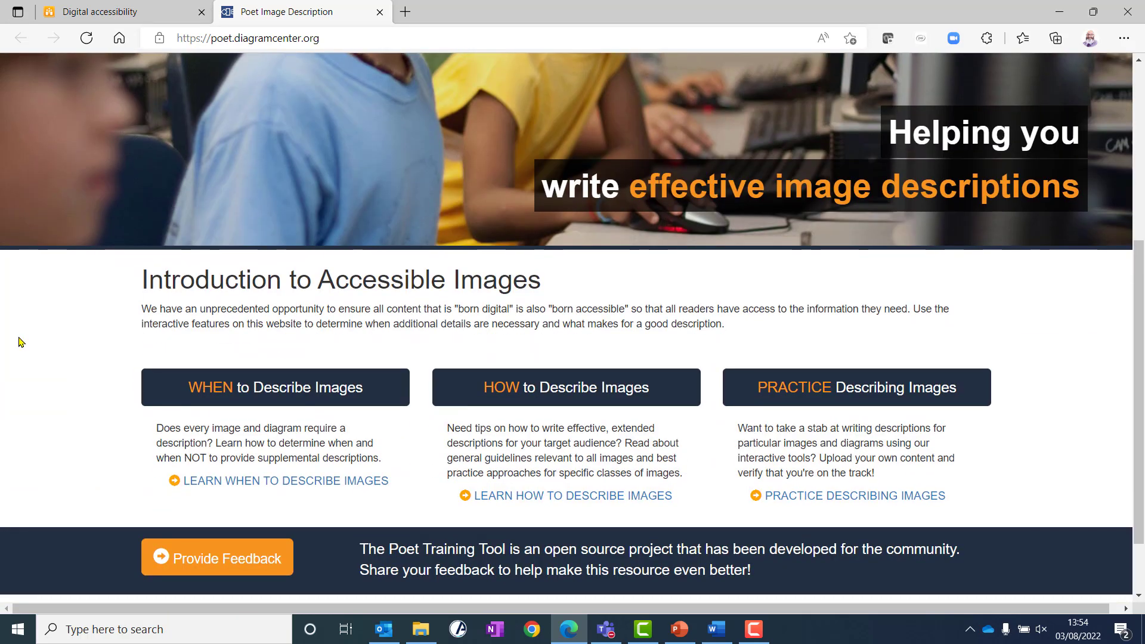
mouse_move(261, 346)
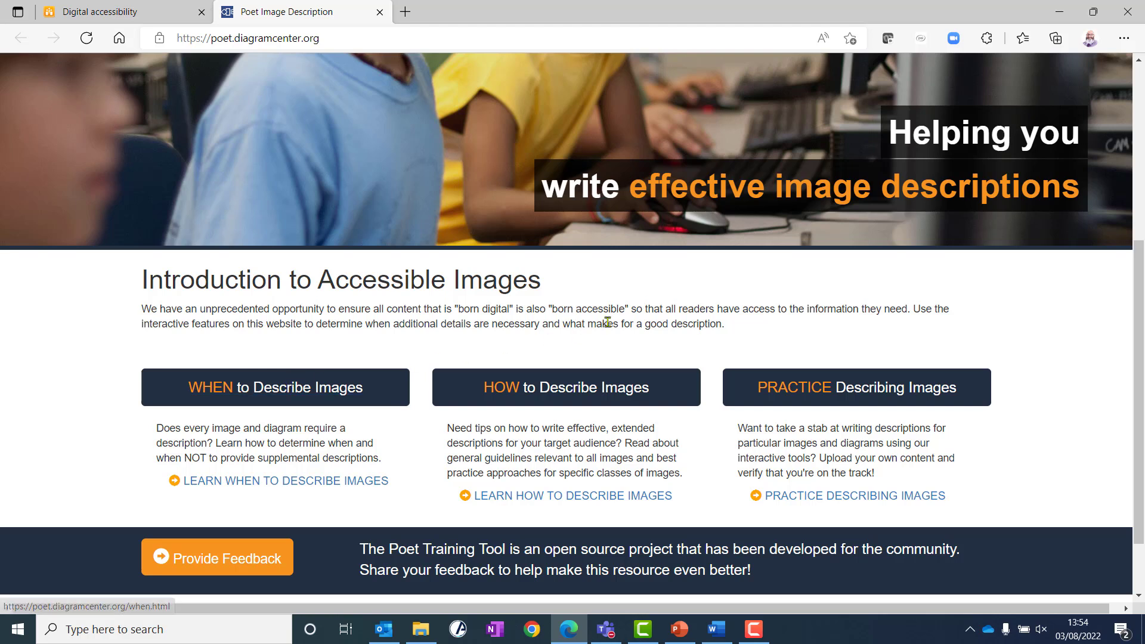
mouse_move(890, 324)
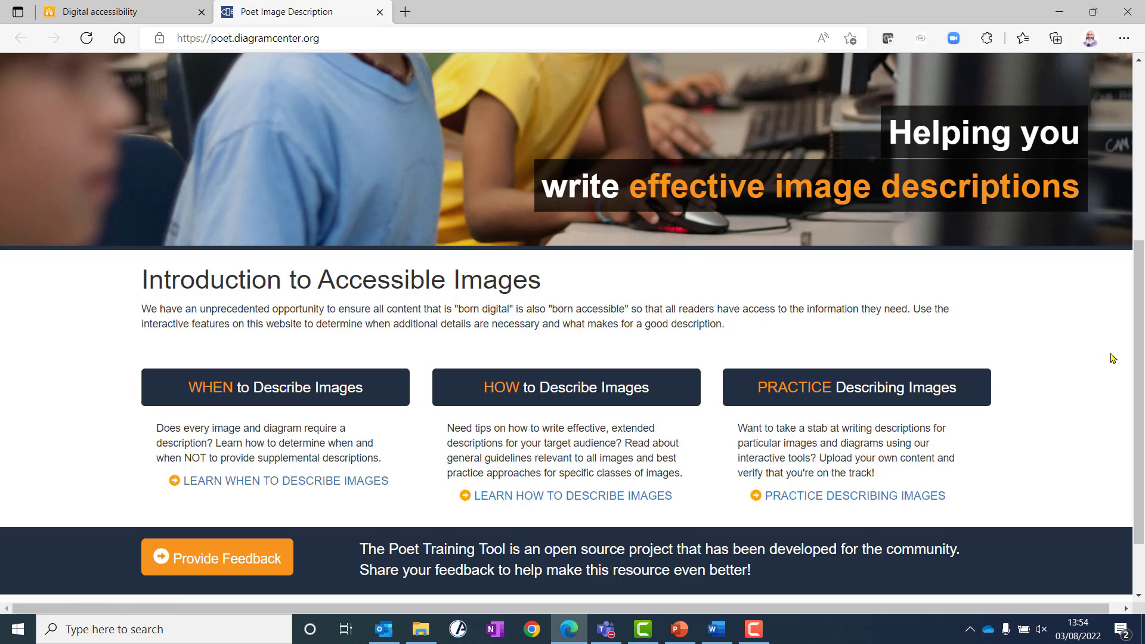
left_click(678, 628)
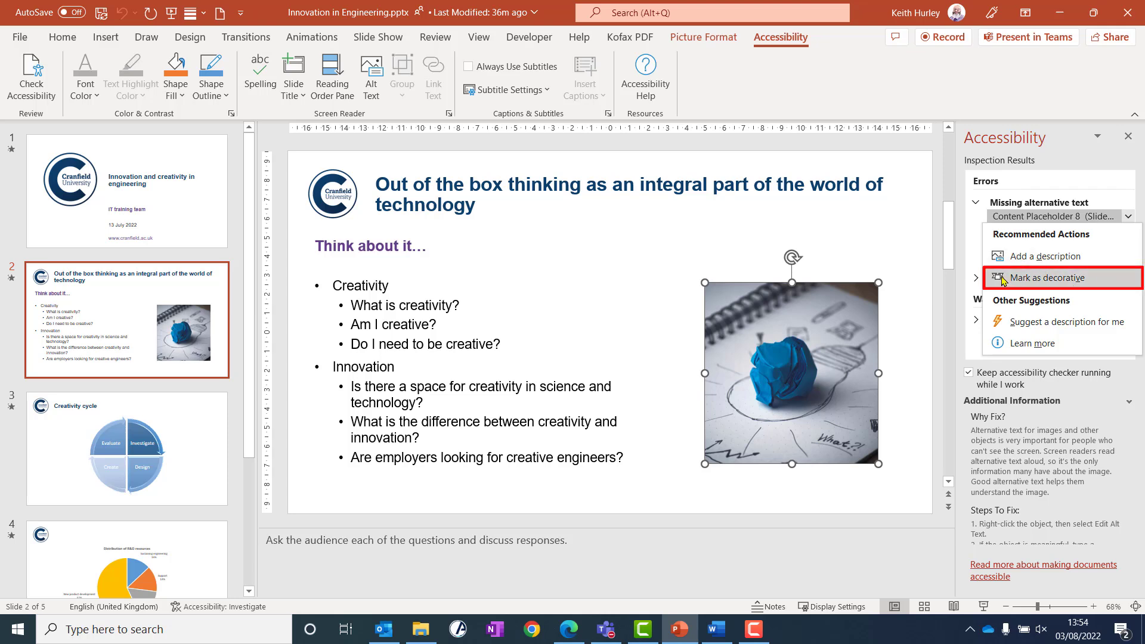
- Mark slide 2's crumpled blue paper photo as decorative
left_click(1048, 278)
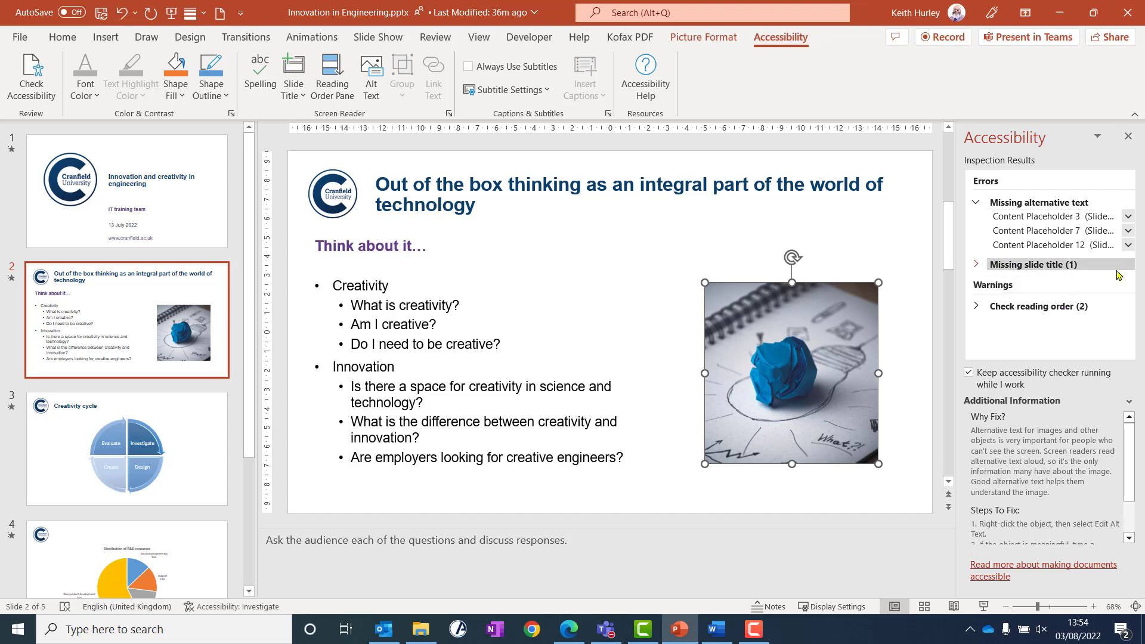
mouse_move(1134, 272)
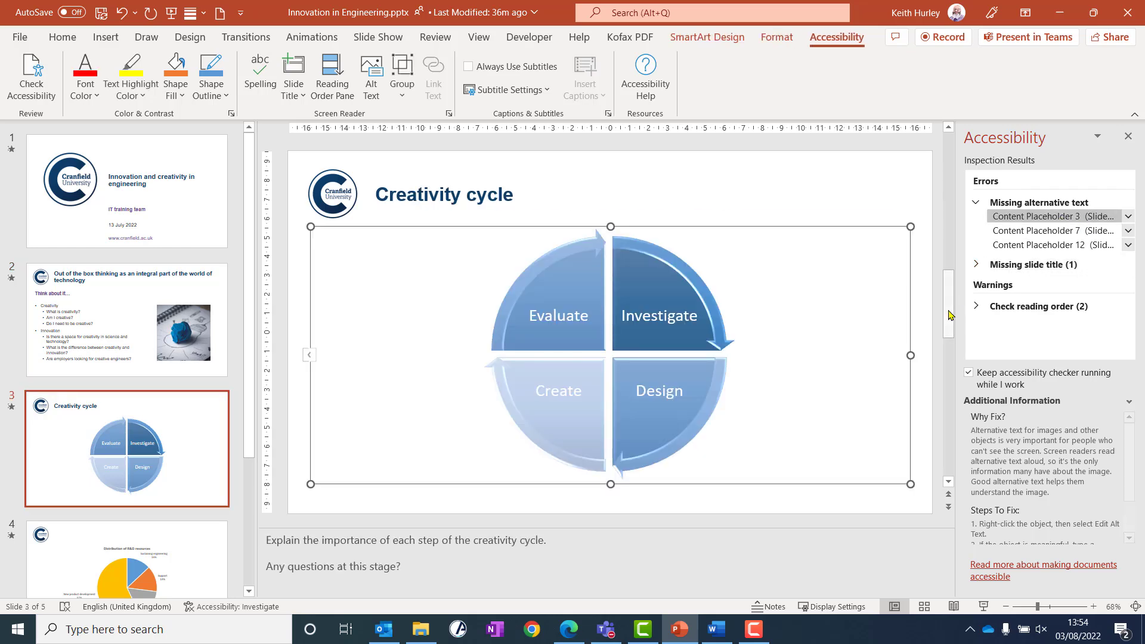
- Choose Add a description for slide 3's Creativity cycle SmartArt
left_click(1050, 216)
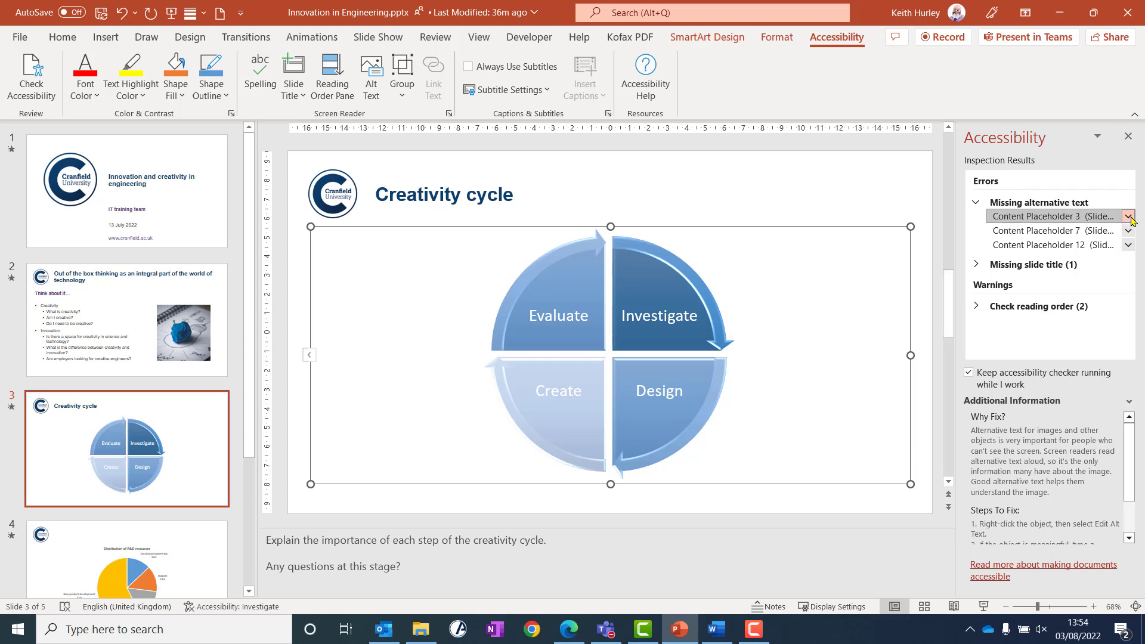
left_click(1129, 216)
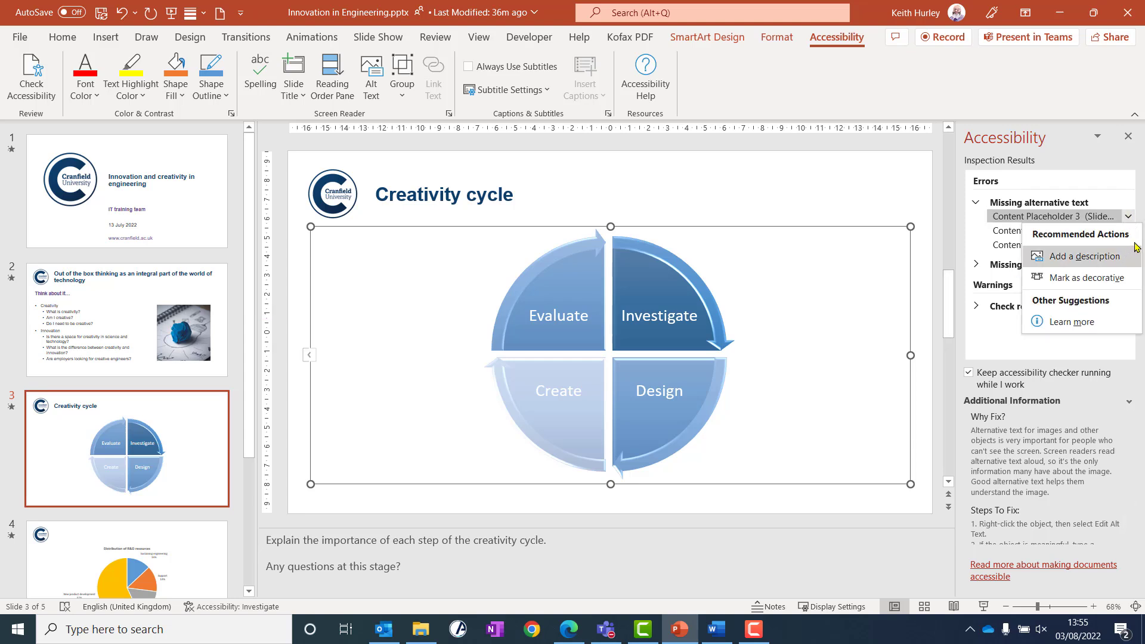
mouse_move(1082, 255)
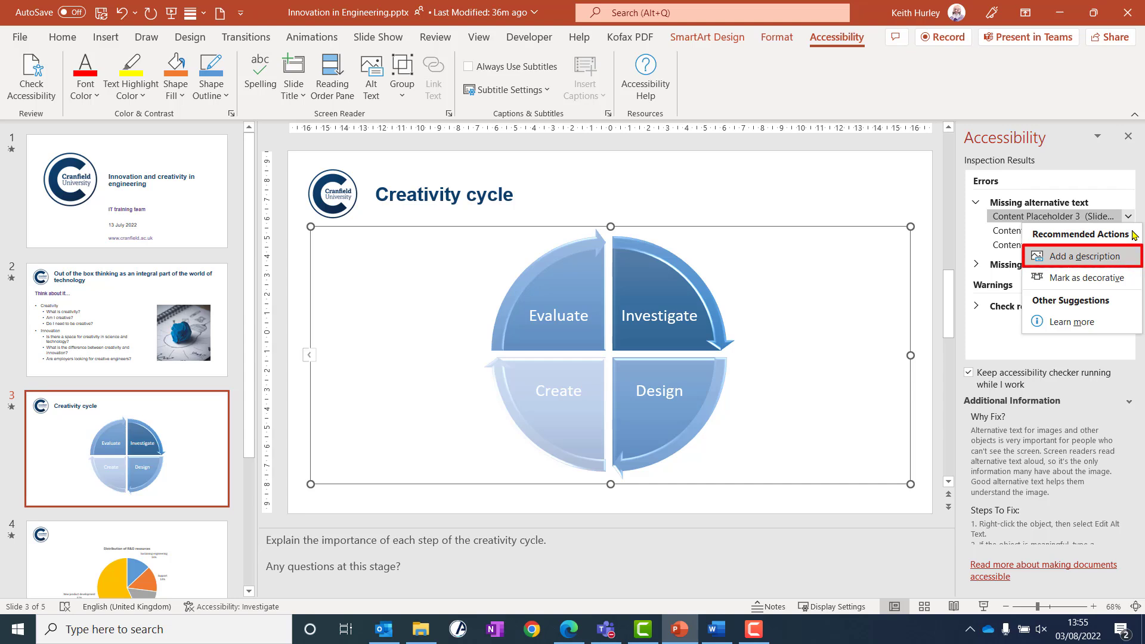
mouse_move(1115, 261)
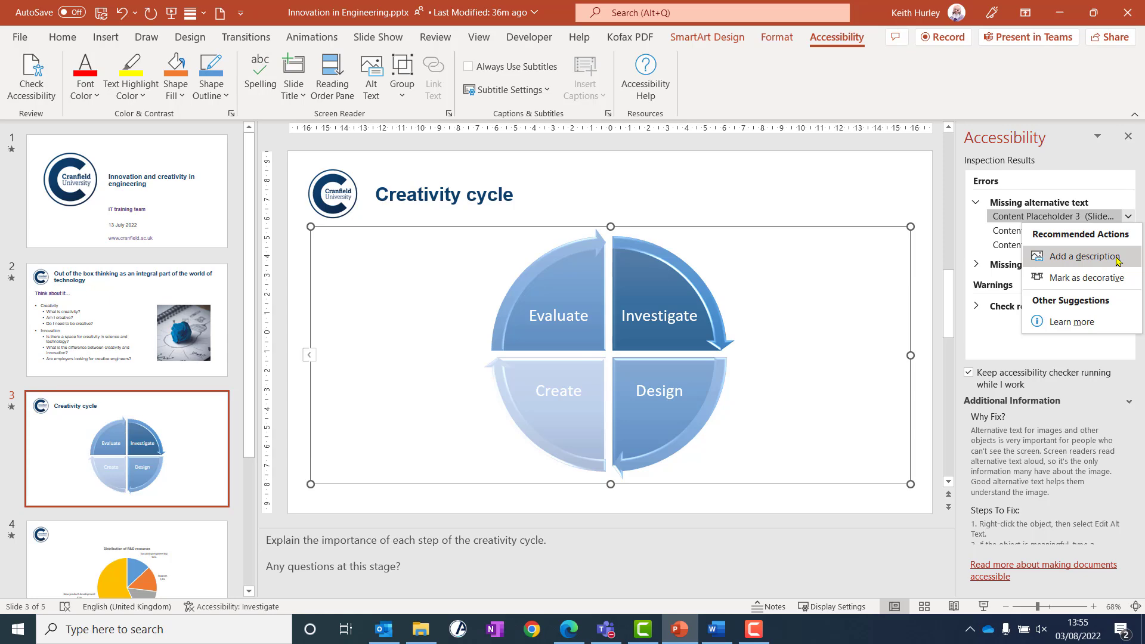
left_click(1076, 256)
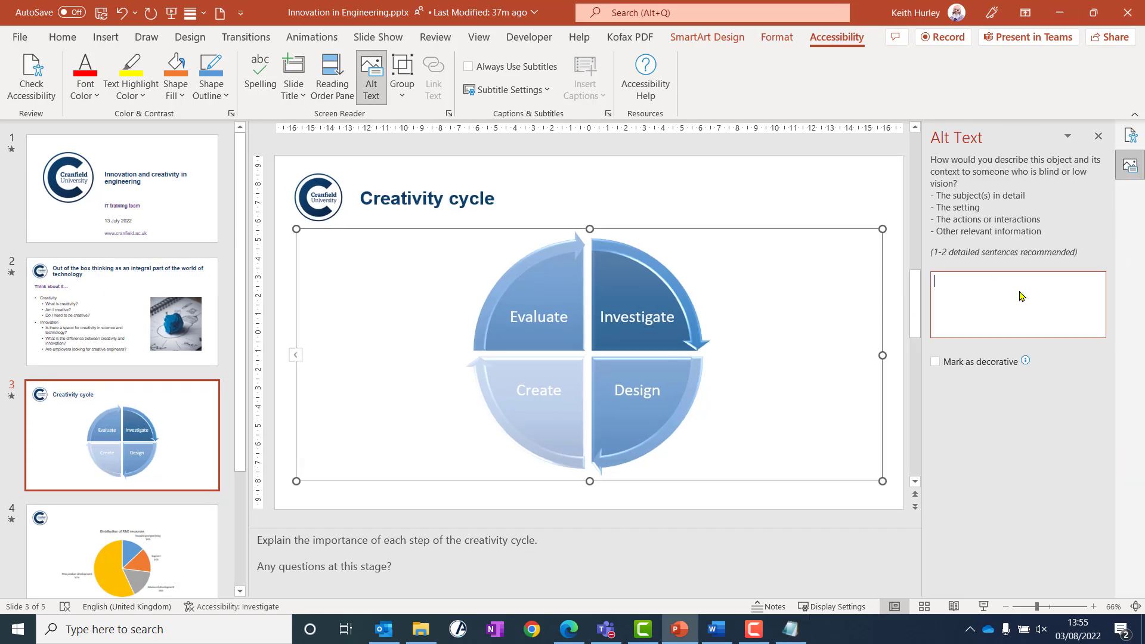
- Enter alt text 'SmartArt graphic of Creativity Cycle with four pieces; Investigate, Design, Create, and Evaluate.'
type("SmartArt graphic of Creativity Cycle with four pieces; Investigate, Design, Create, and E")
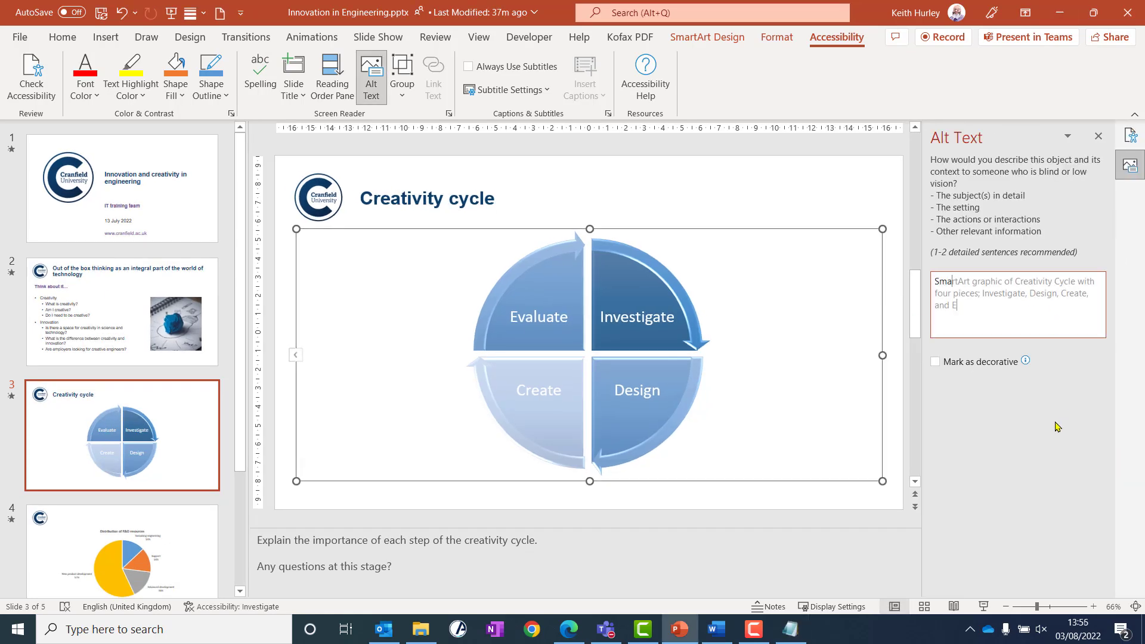
type("valuate")
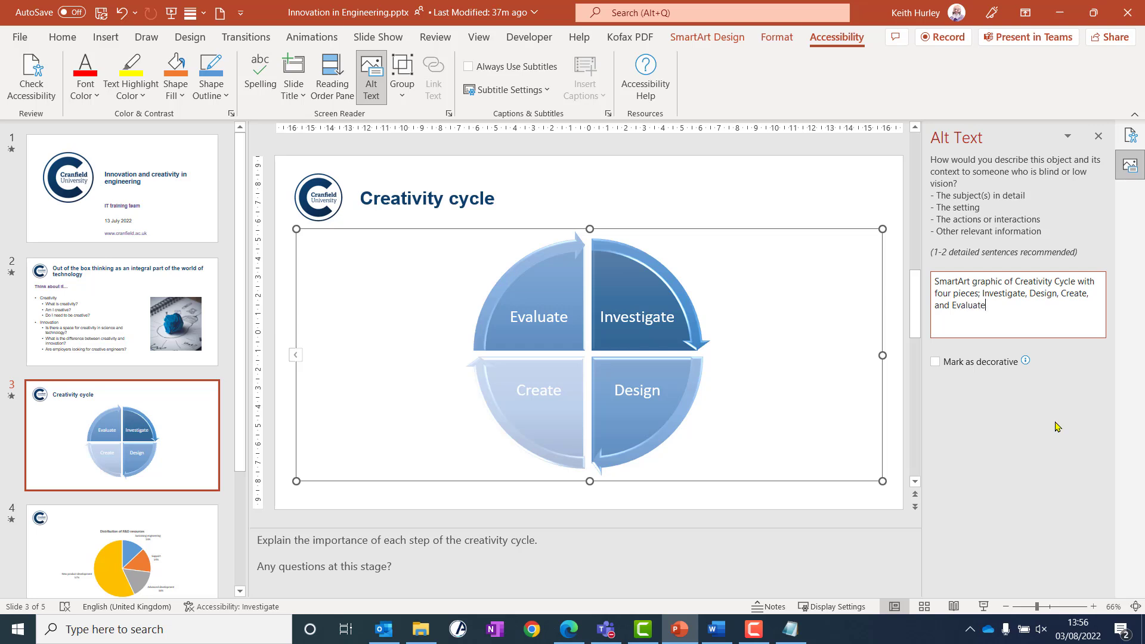
type(".")
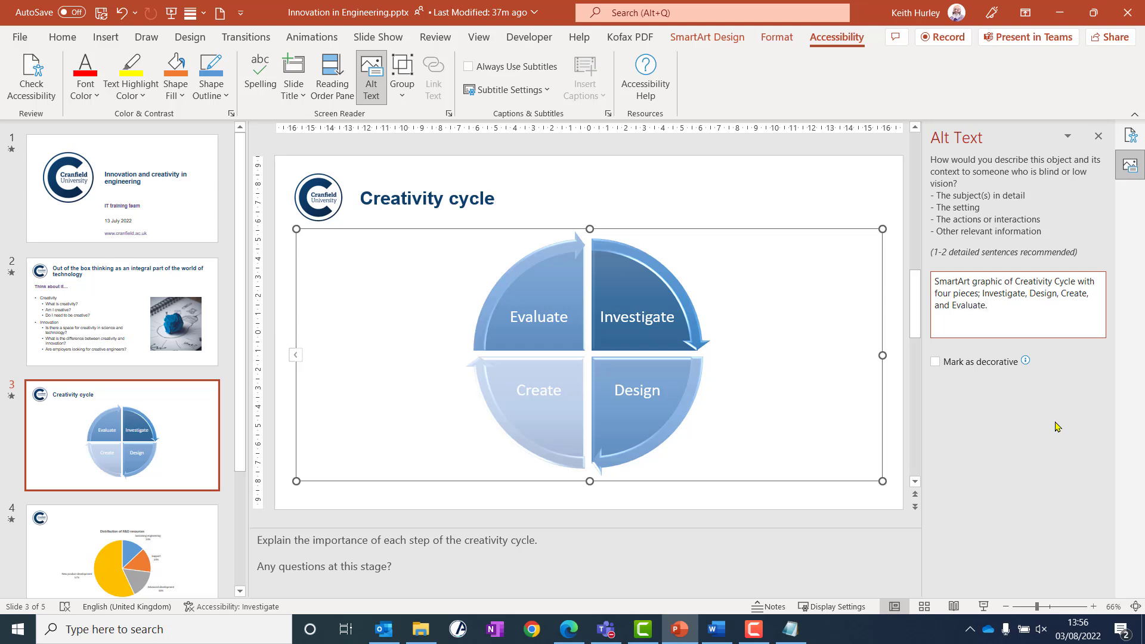
left_click(1018, 304)
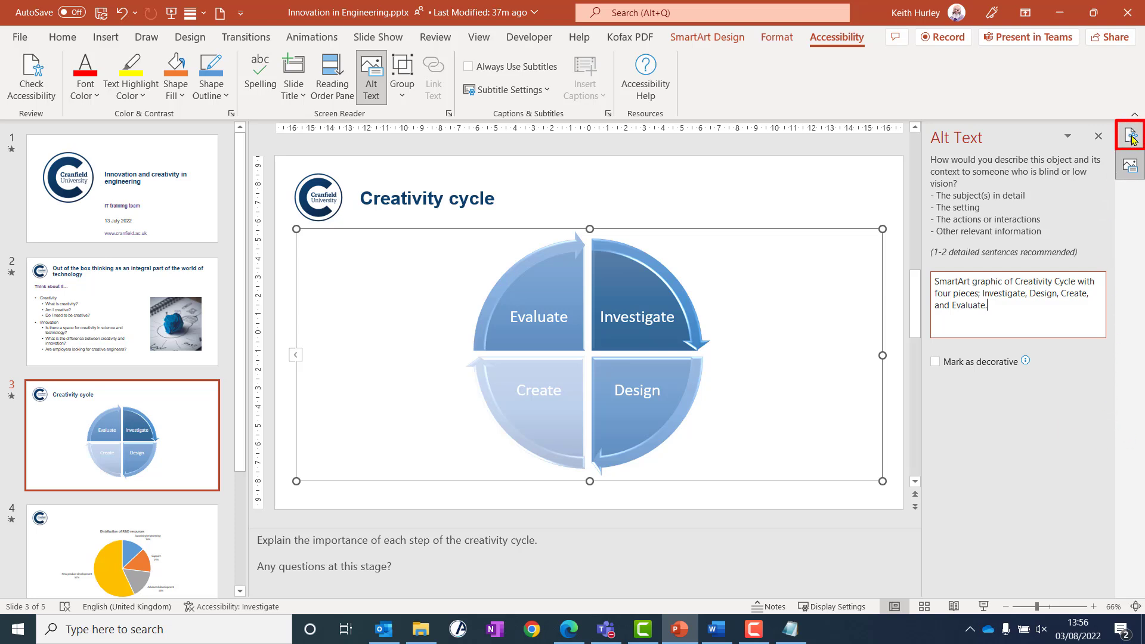
left_click(1131, 136)
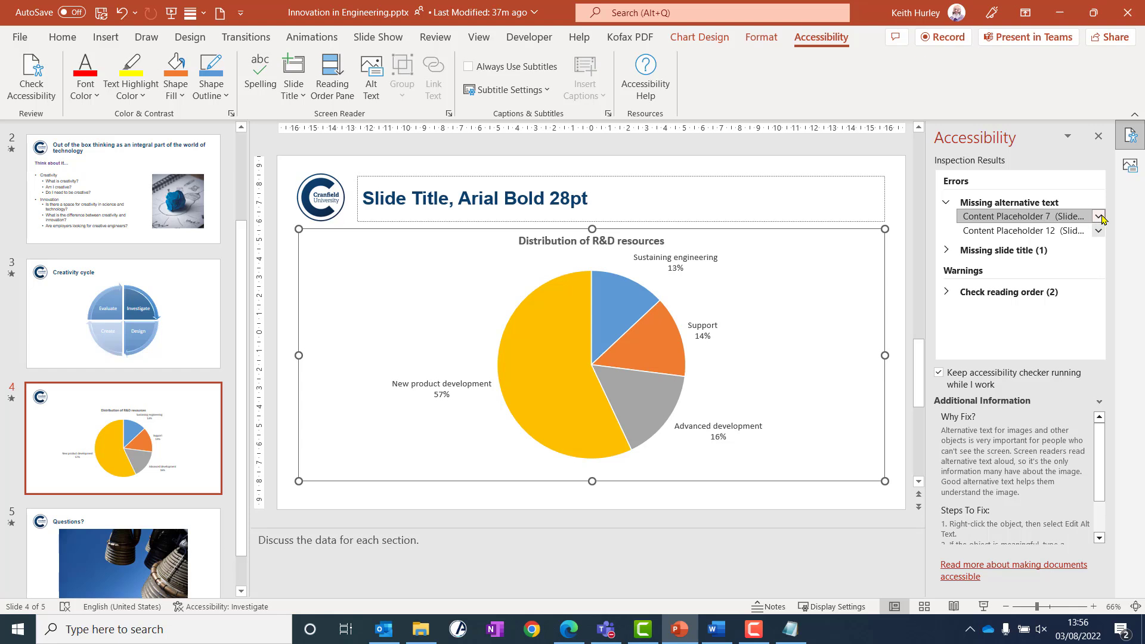
- Add alt text to slide 4's chart describing the R&D resource distribution in percentages
left_click(1099, 216)
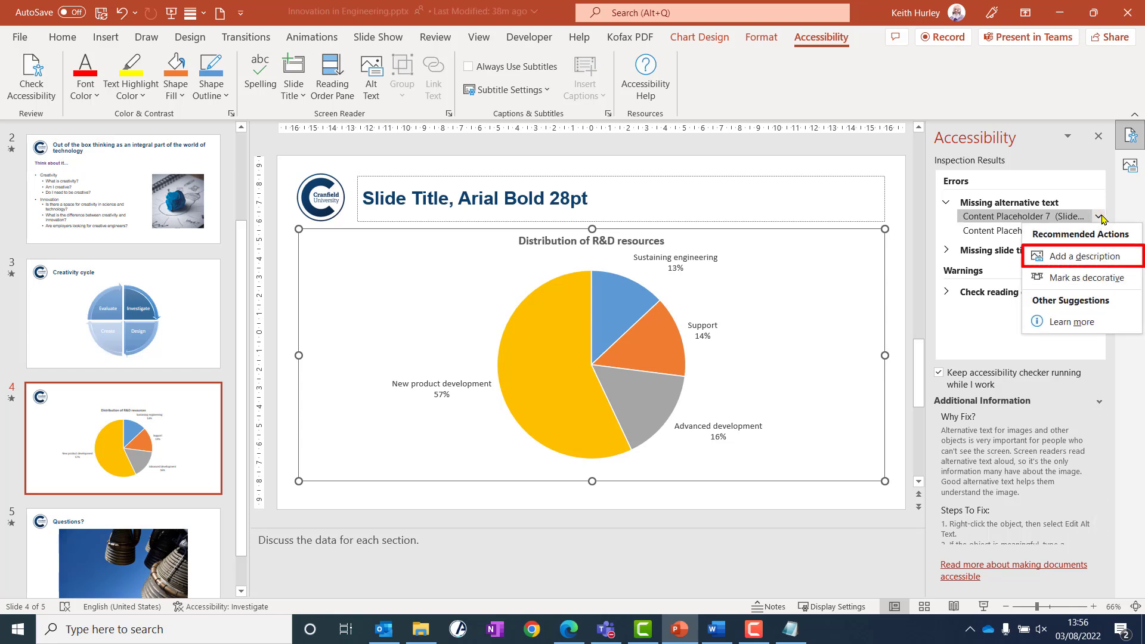
mouse_move(1088, 257)
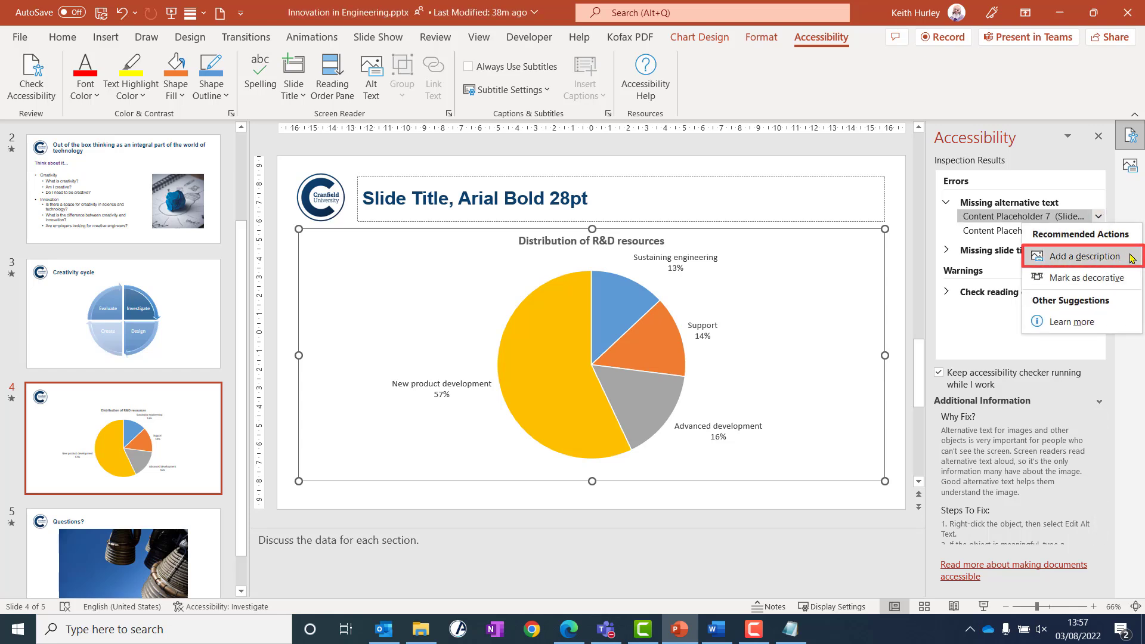
left_click(1081, 256)
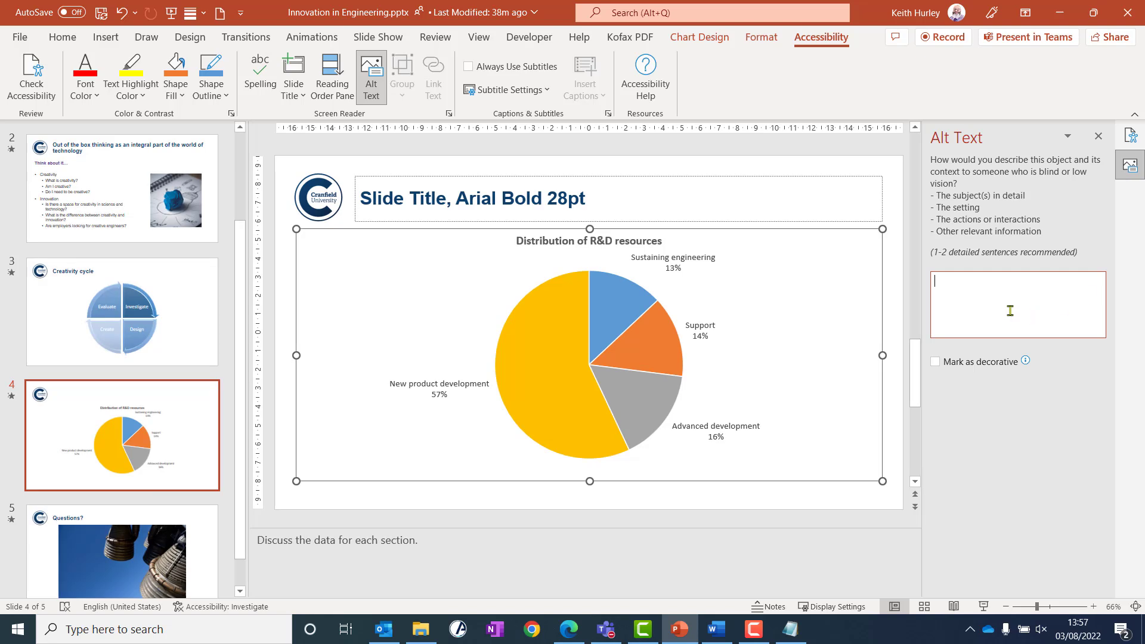
type("Cha")
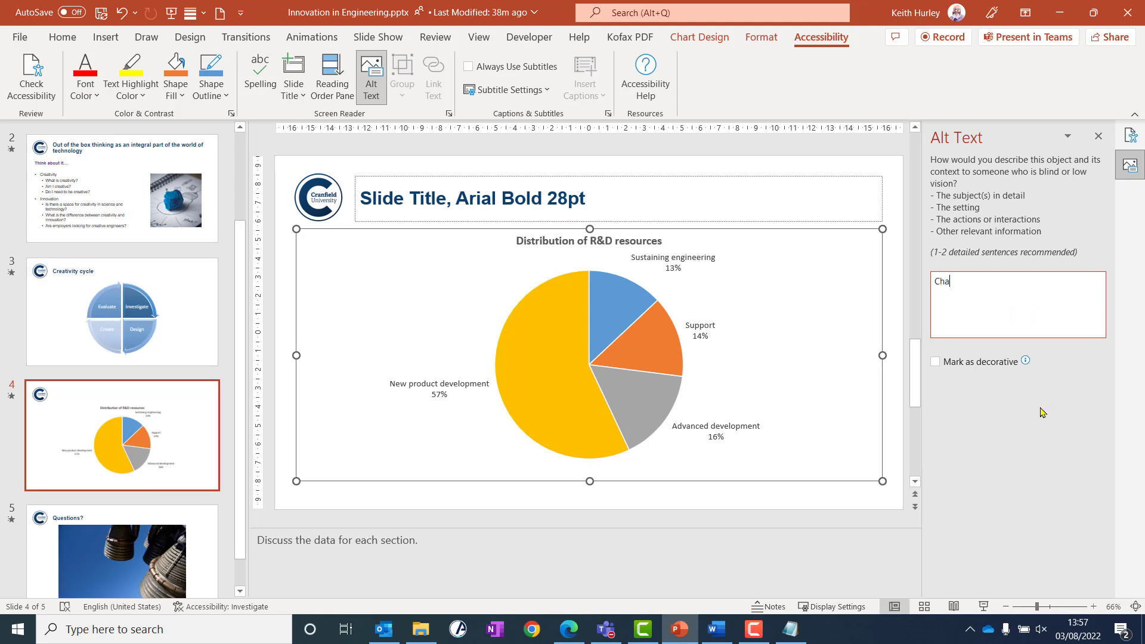
type("Chart displaying distribution of R&D resources in percentages: New product development 57%, Advanced development 16%, Support 14%, and Sustaining engineering 13%.")
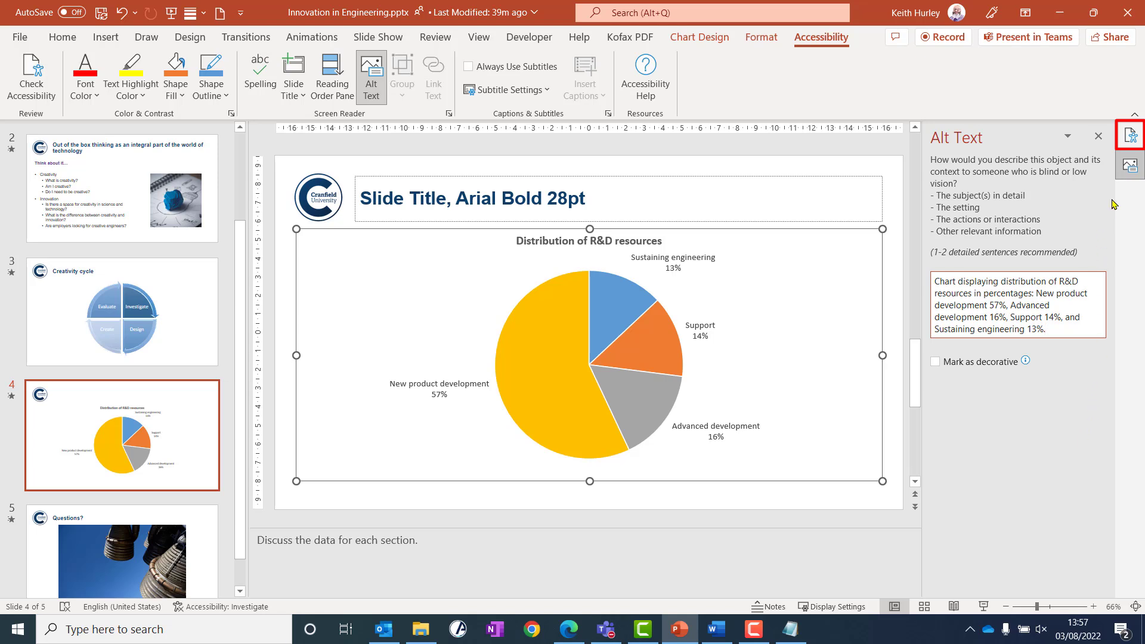
left_click(1131, 136)
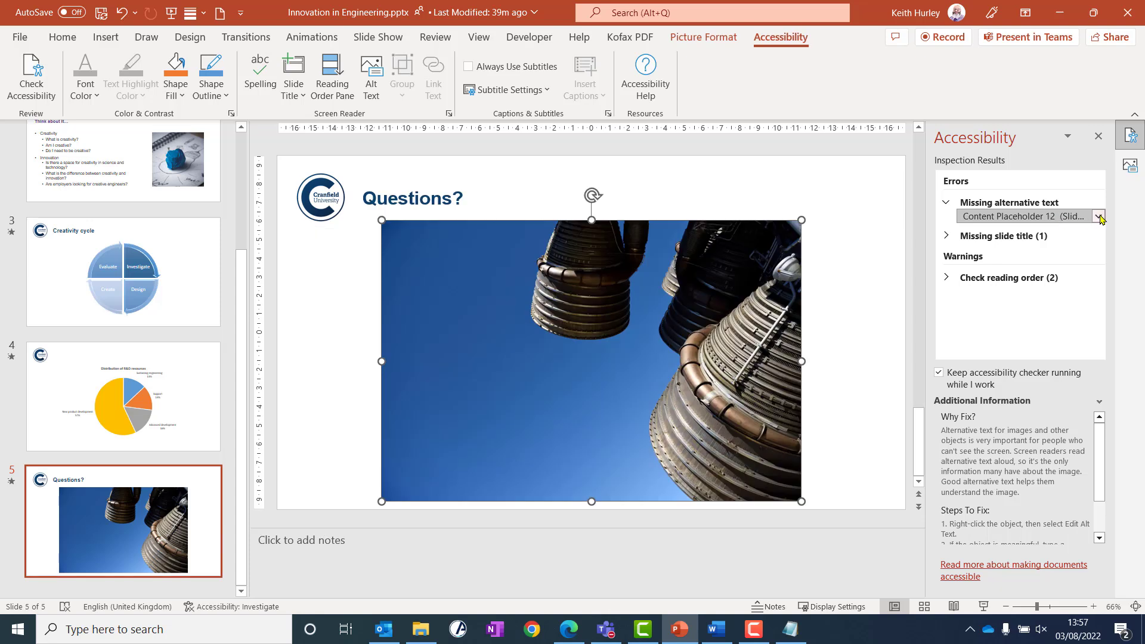
- Have PowerPoint suggest a description for slide 5's photo and open its Suggested alternative text item
left_click(1098, 217)
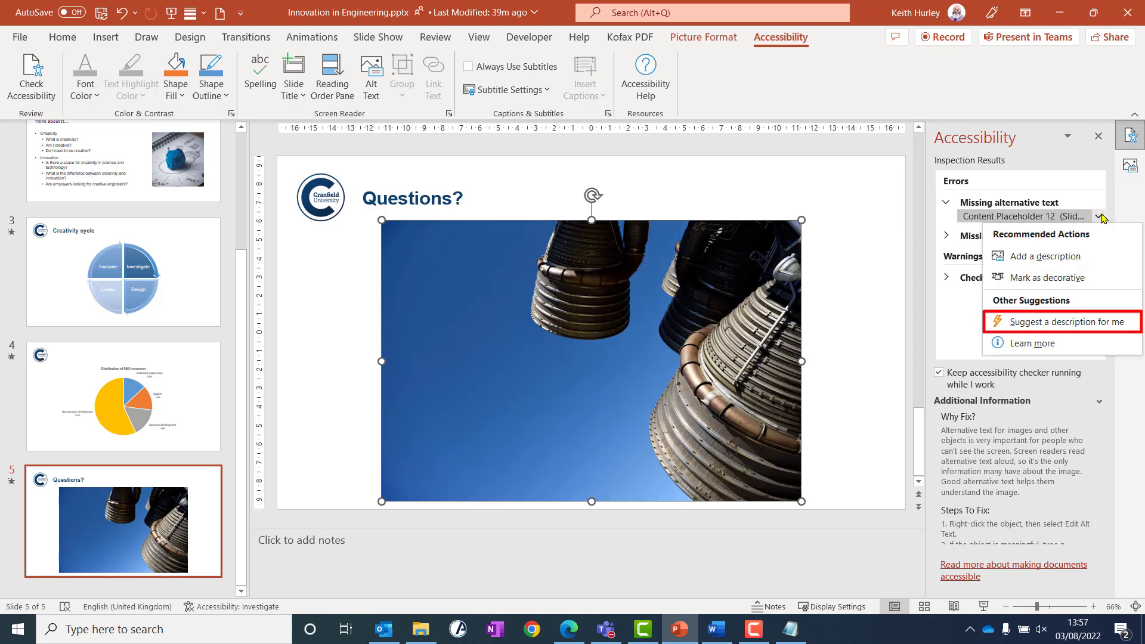
mouse_move(1062, 321)
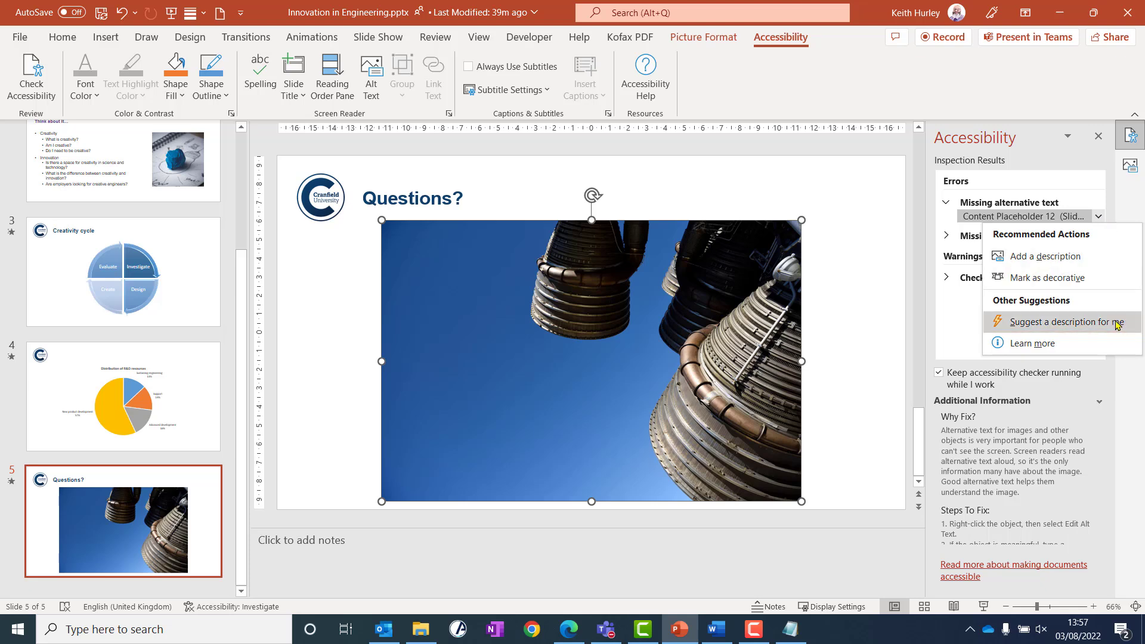
left_click(1059, 321)
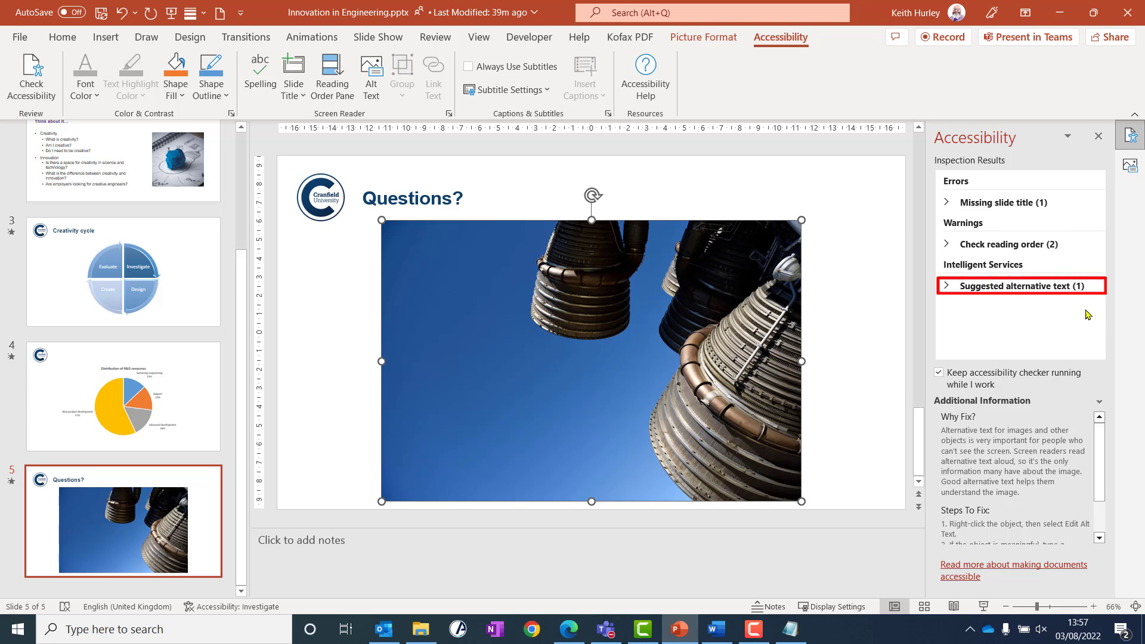
left_click(1018, 285)
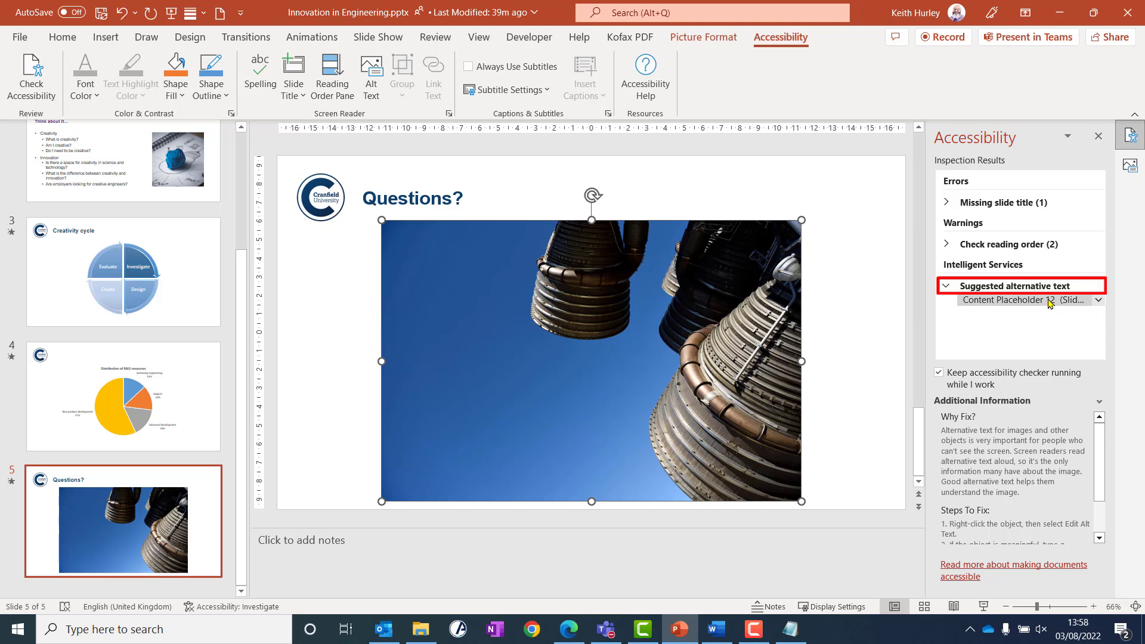
left_click(1099, 300)
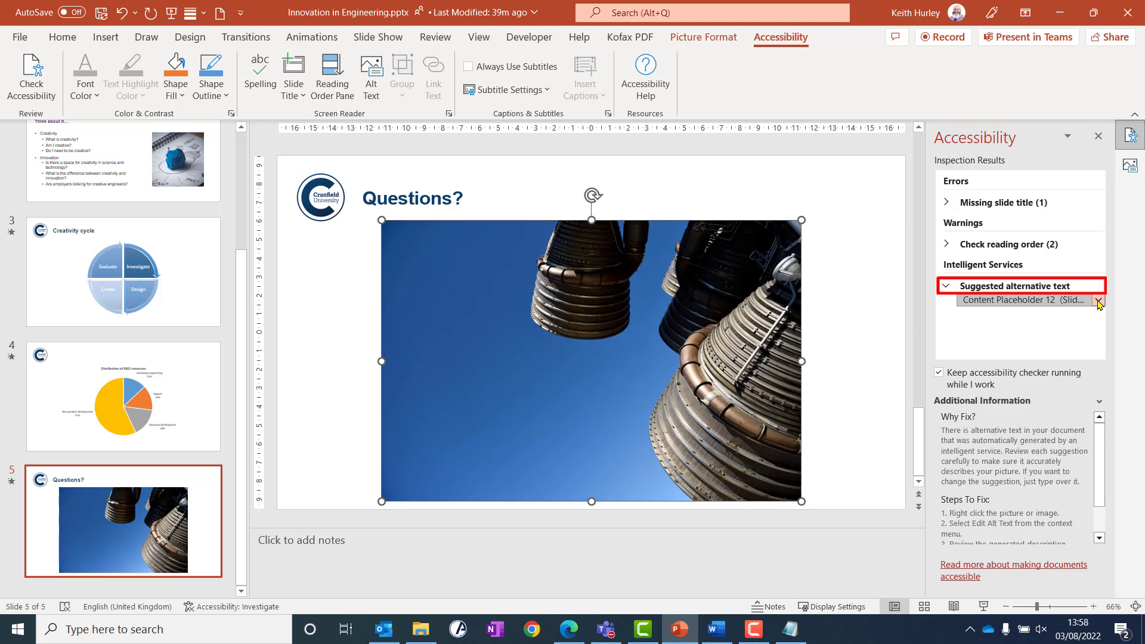
left_click(1098, 300)
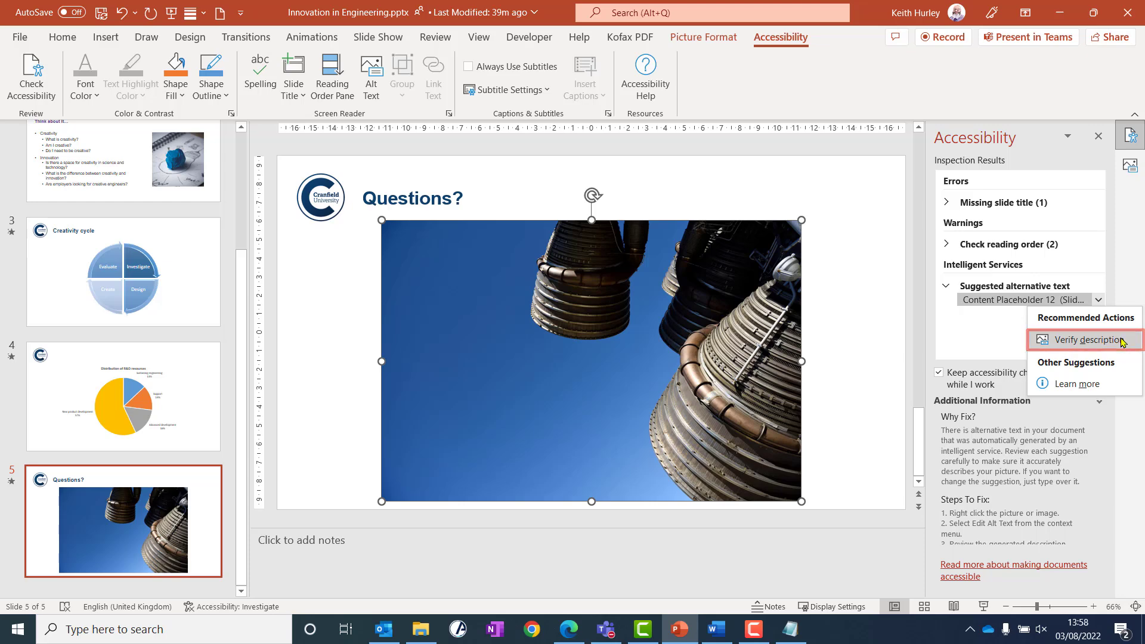
- Review the auto-generated description and select it for replacement
left_click(1083, 340)
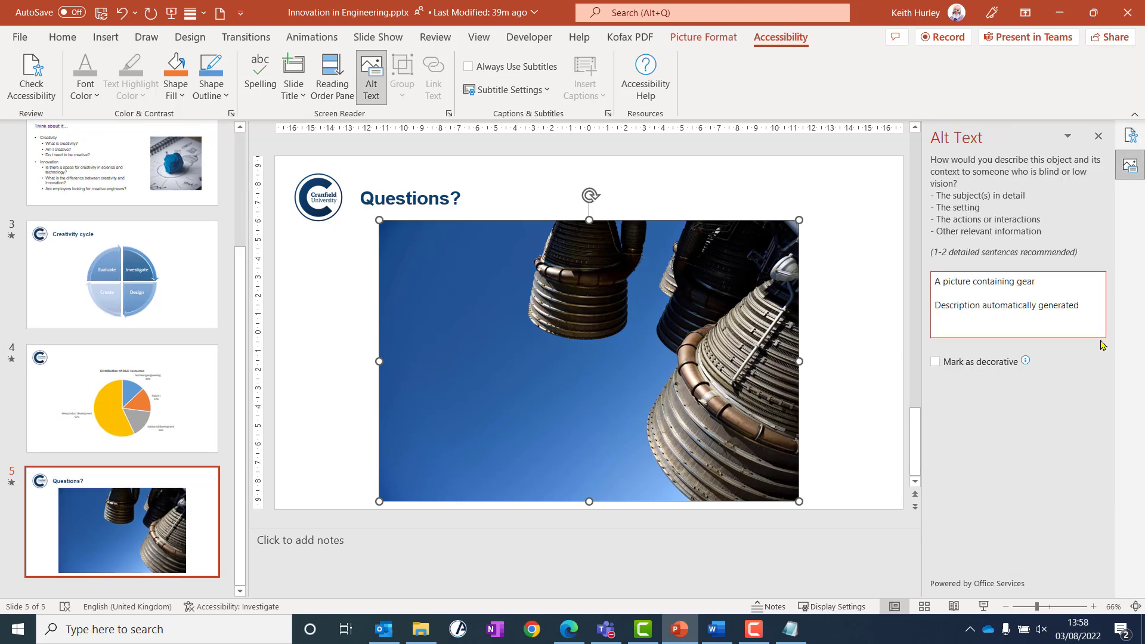
left_click(1017, 305)
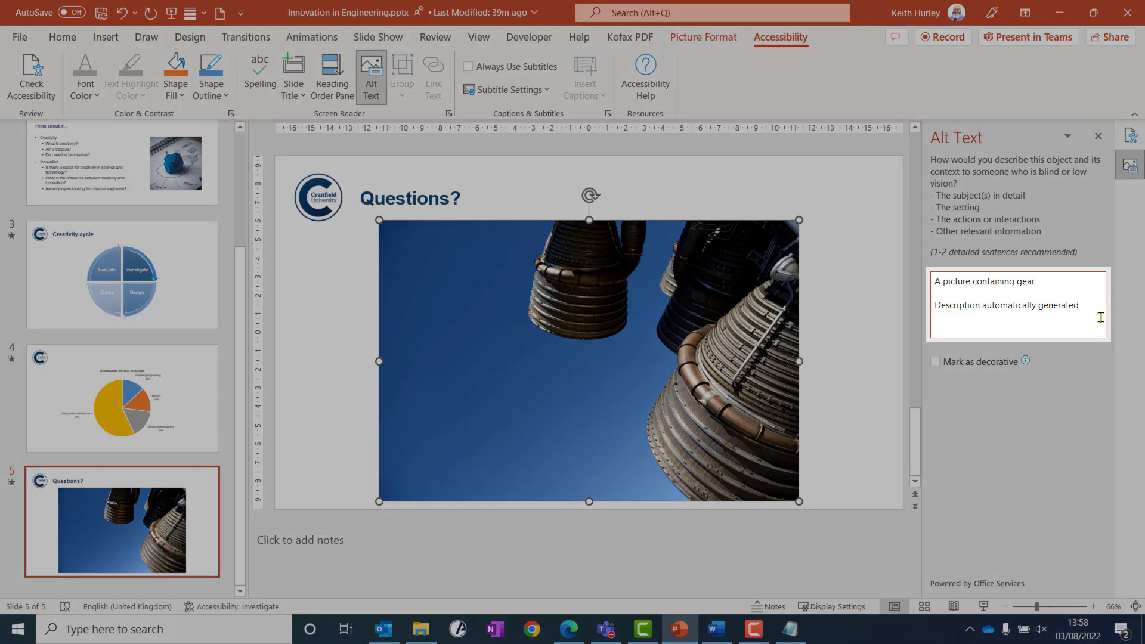
double_click(1005, 305)
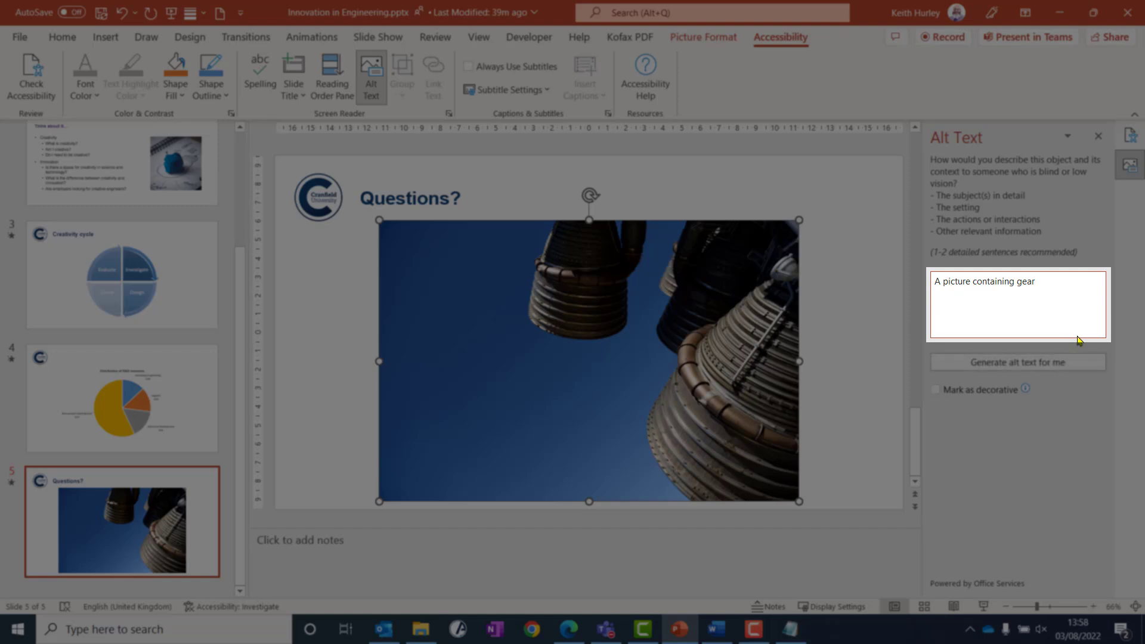
triple_click(985, 282)
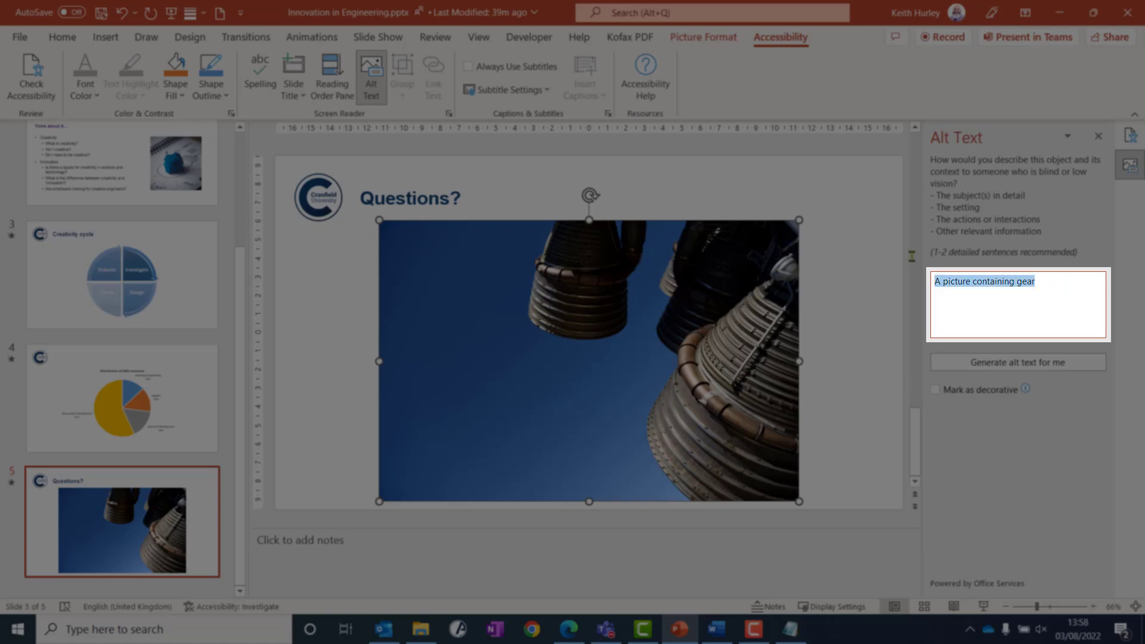
- Replace it with 'Low angle view of rocket engine against clear sky.' and return to the results
type("Lo")
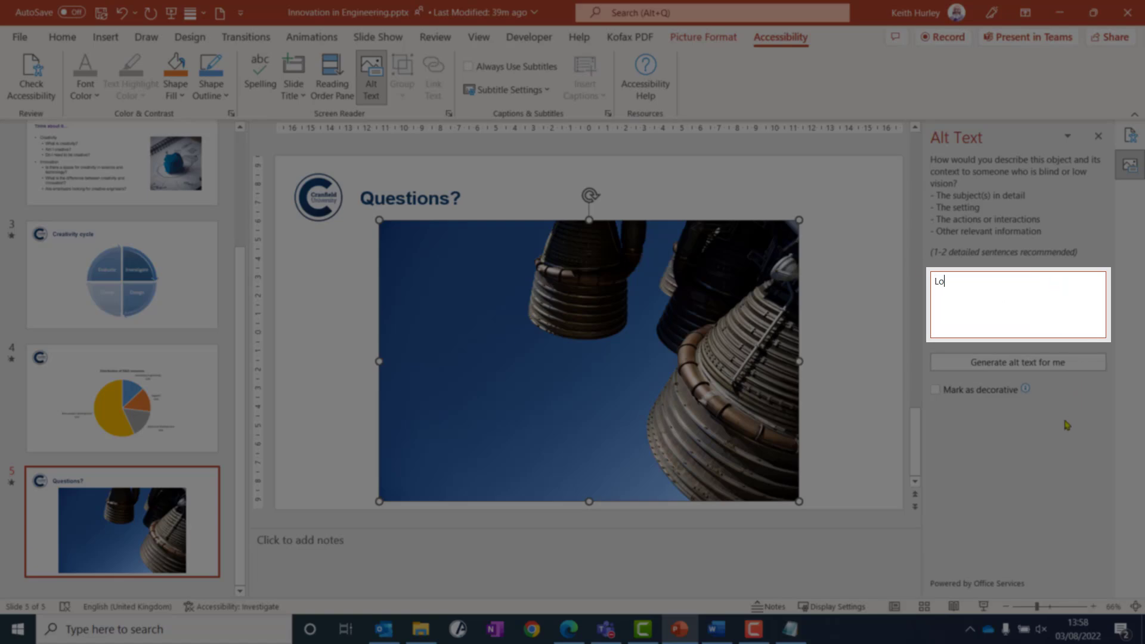
type("Low angle view of rocket engine against clear sky")
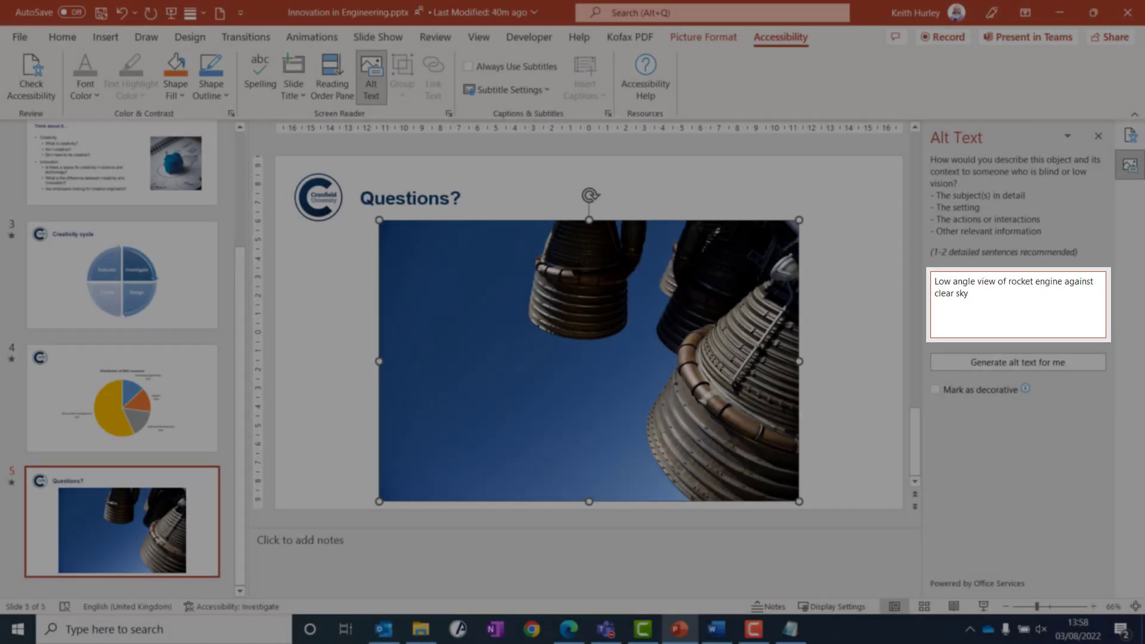
type(".")
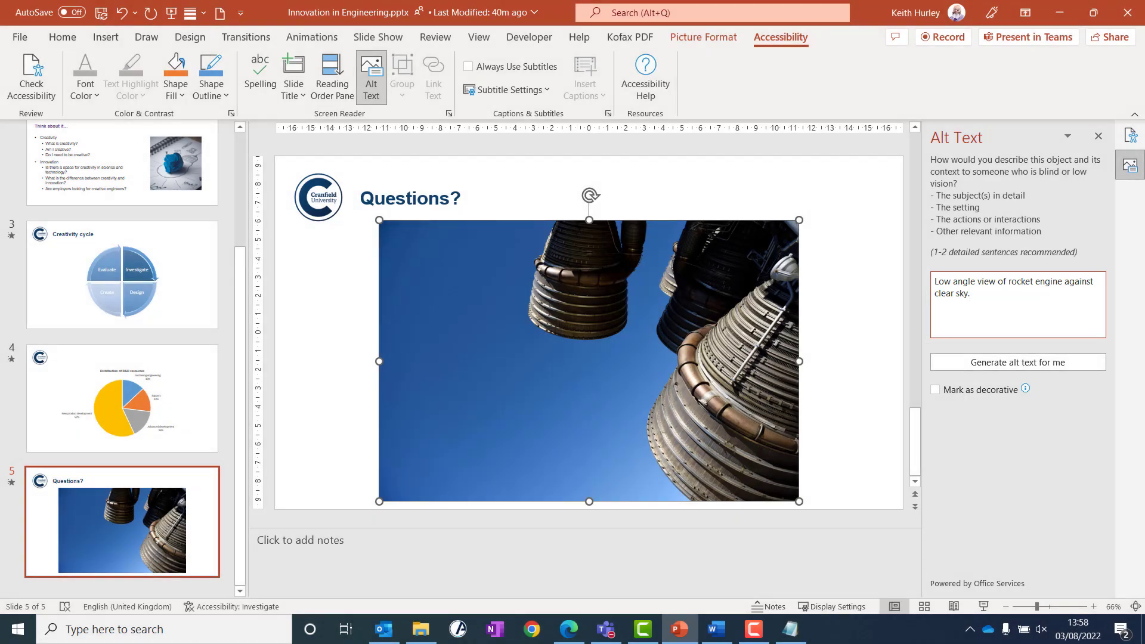
left_click(1130, 135)
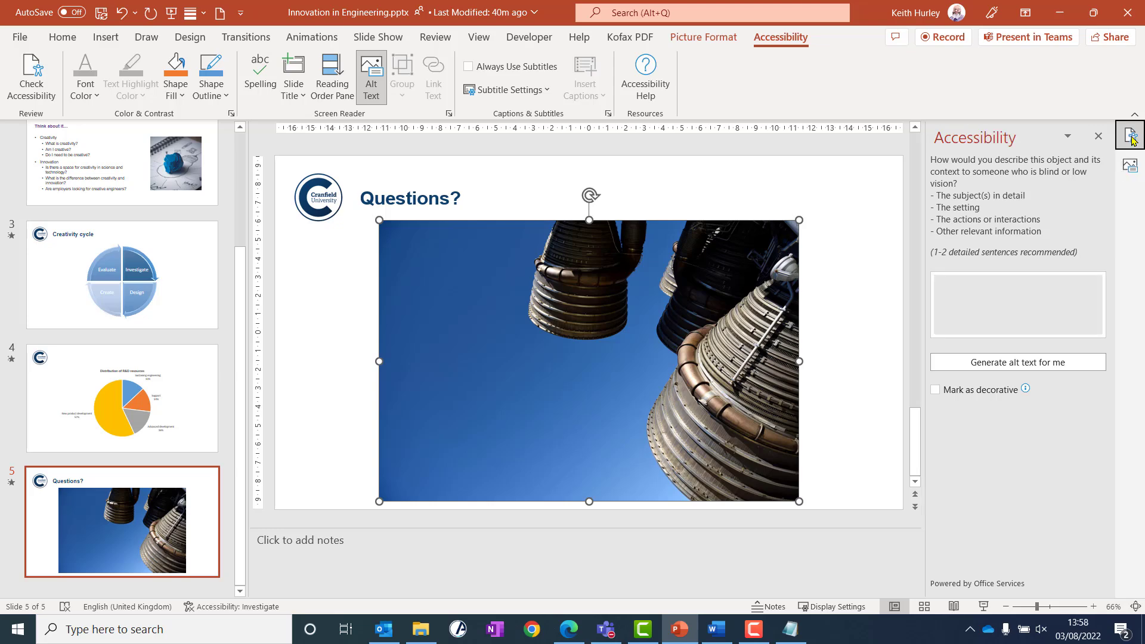
- From the Missing slide title list, enter 'Distribution of R&D reso' into slide 4's empty title placeholder
left_click(1130, 136)
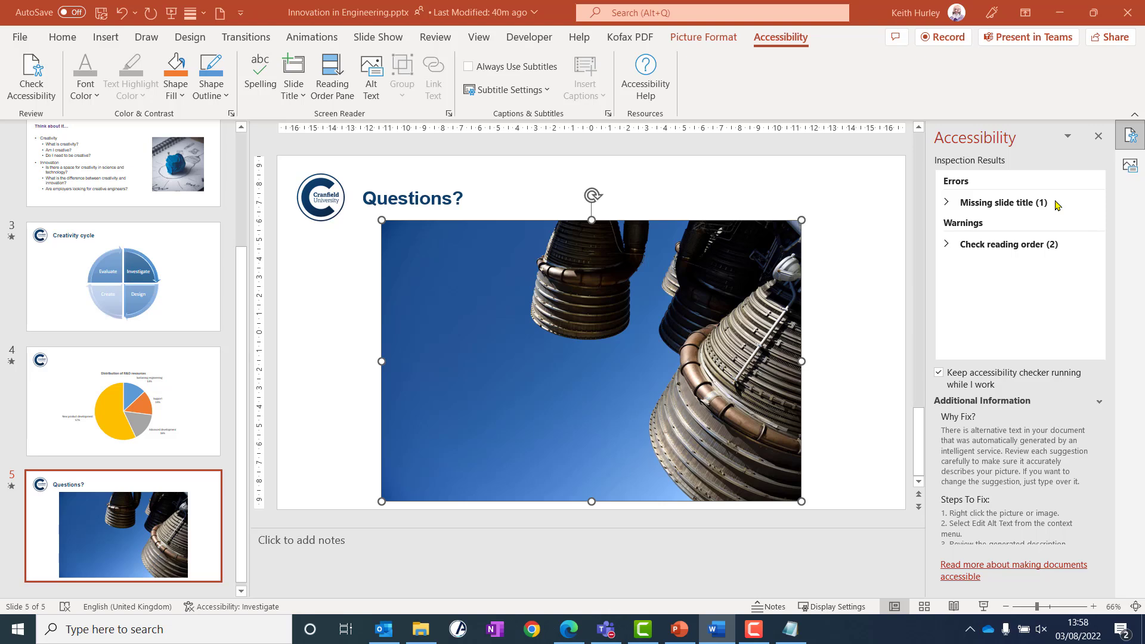
left_click(999, 203)
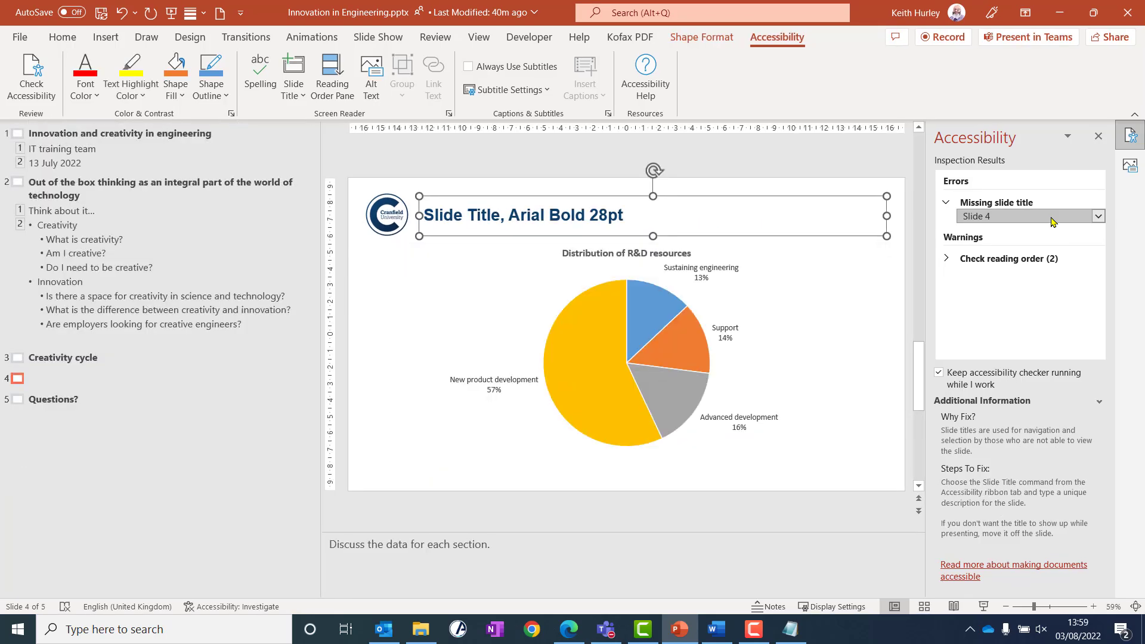
left_click(1097, 216)
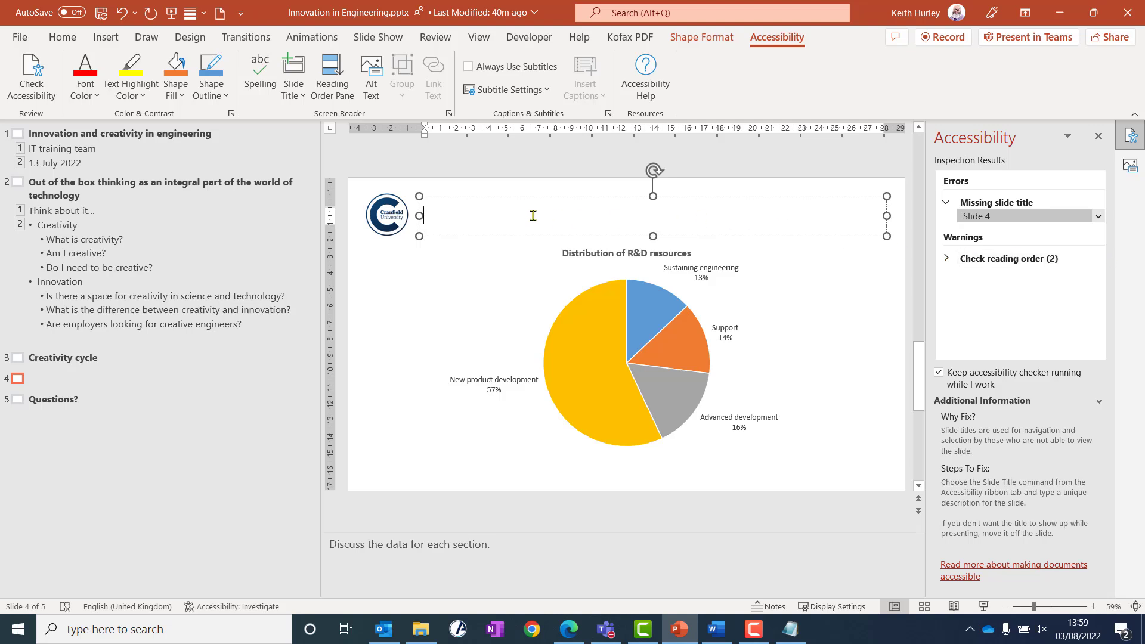
type("Distribution of R&D resources")
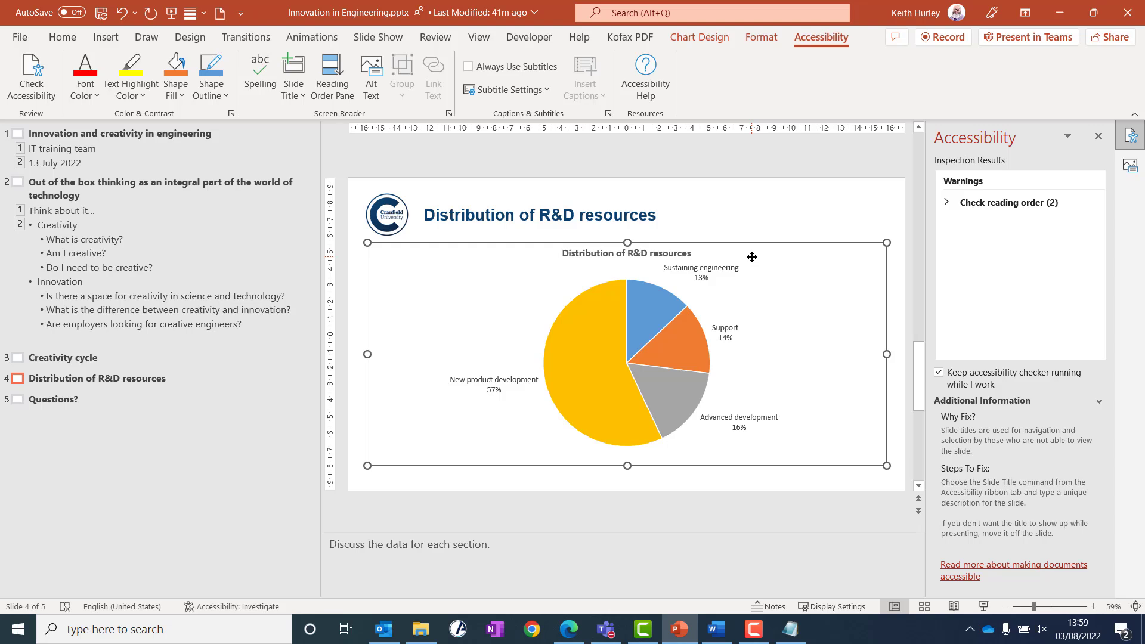
left_click(698, 37)
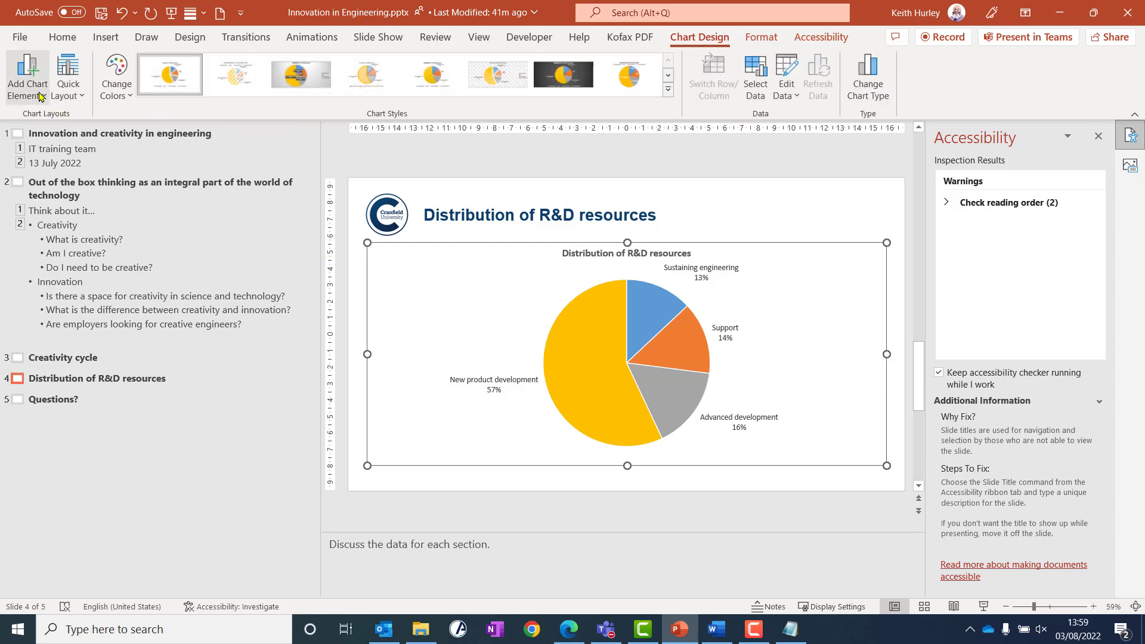
- Use Add Hidden Slide Title for slide 4 and name it 'Distribution of R&D resources'
left_click(28, 75)
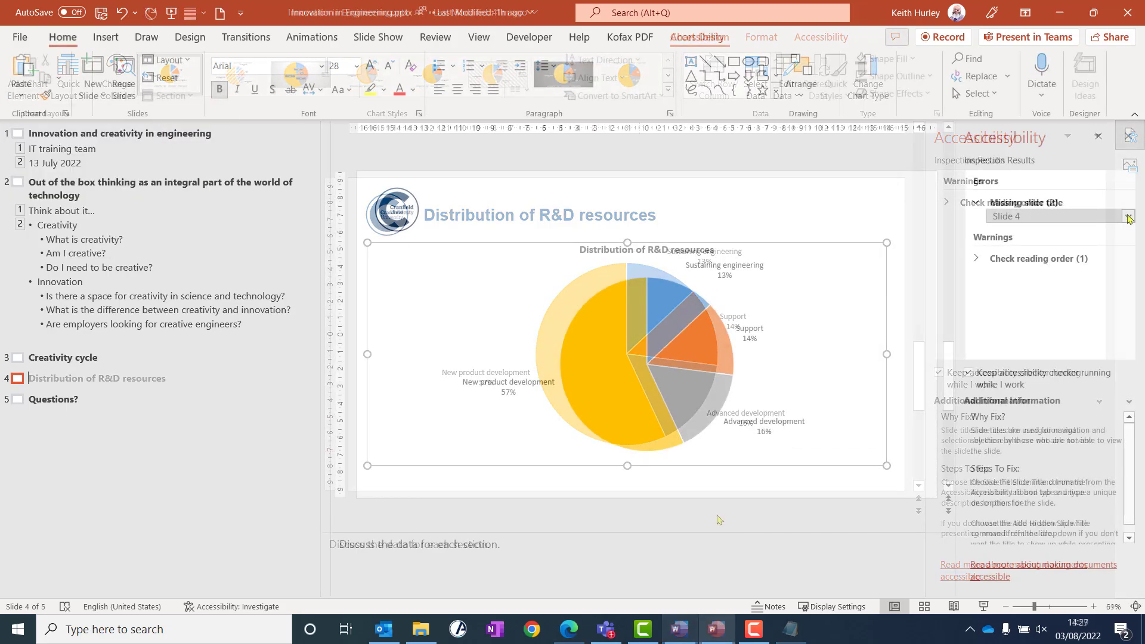
left_click(1129, 216)
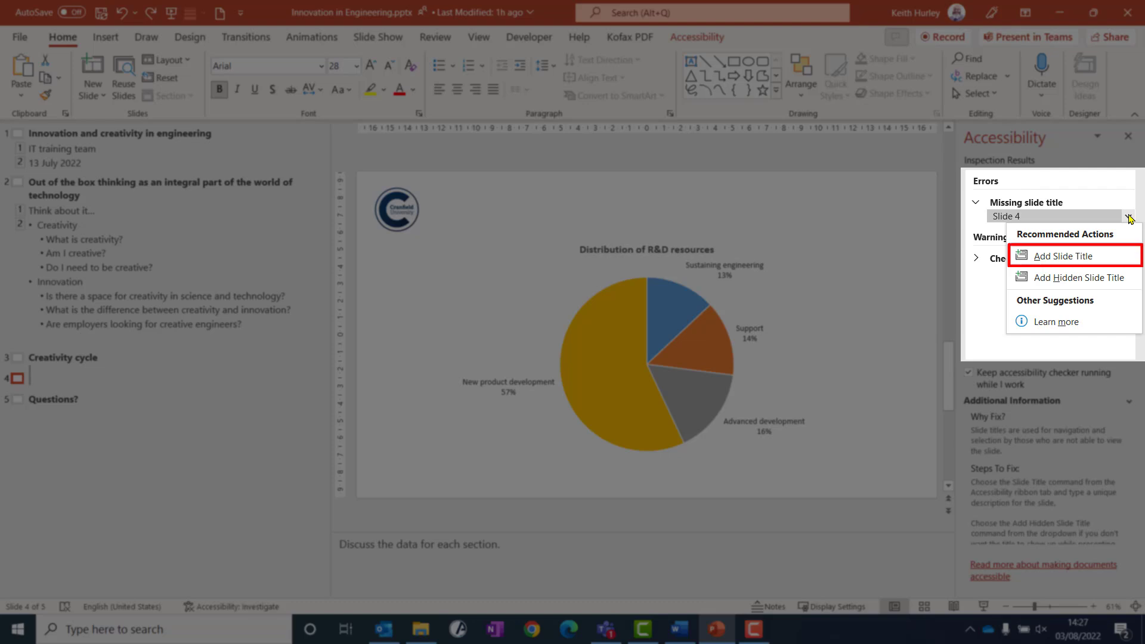
mouse_move(1075, 276)
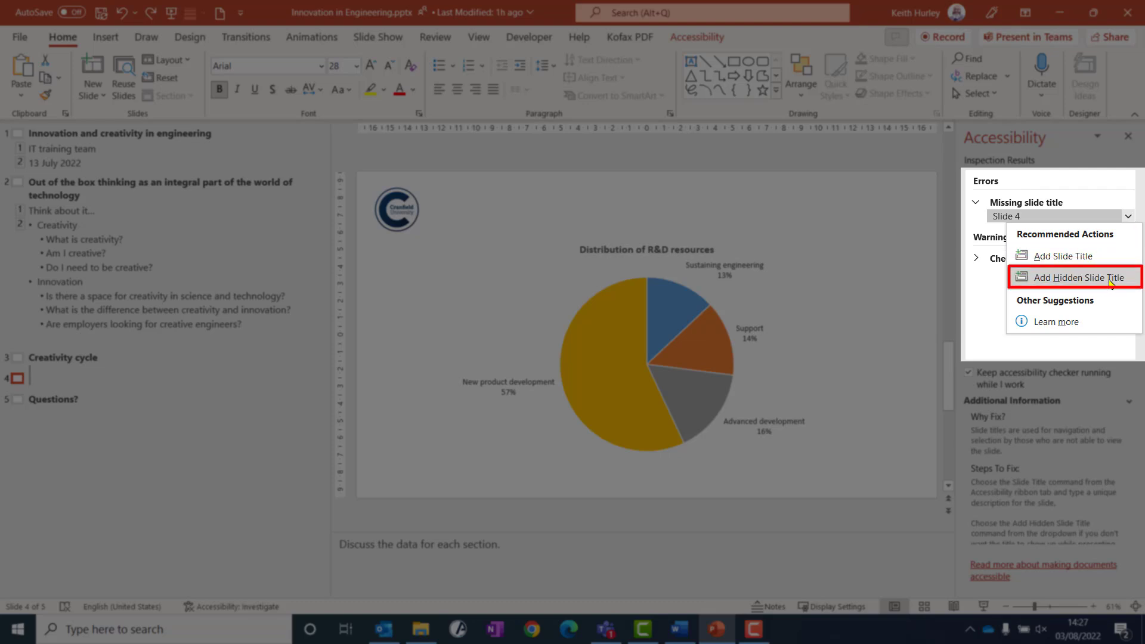
left_click(1074, 278)
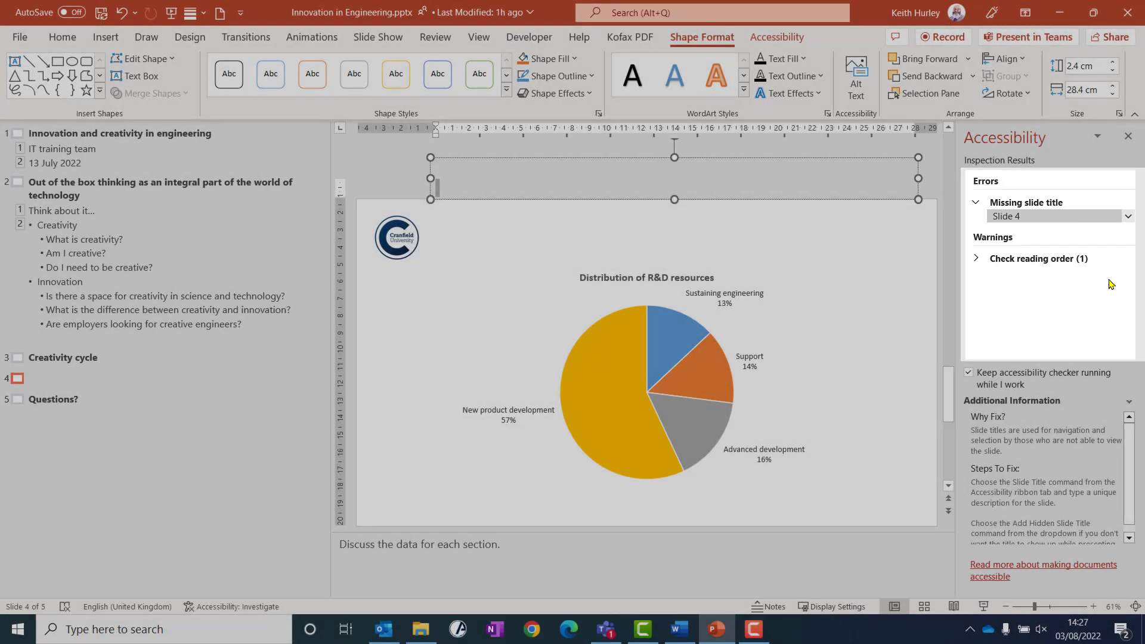
type("D")
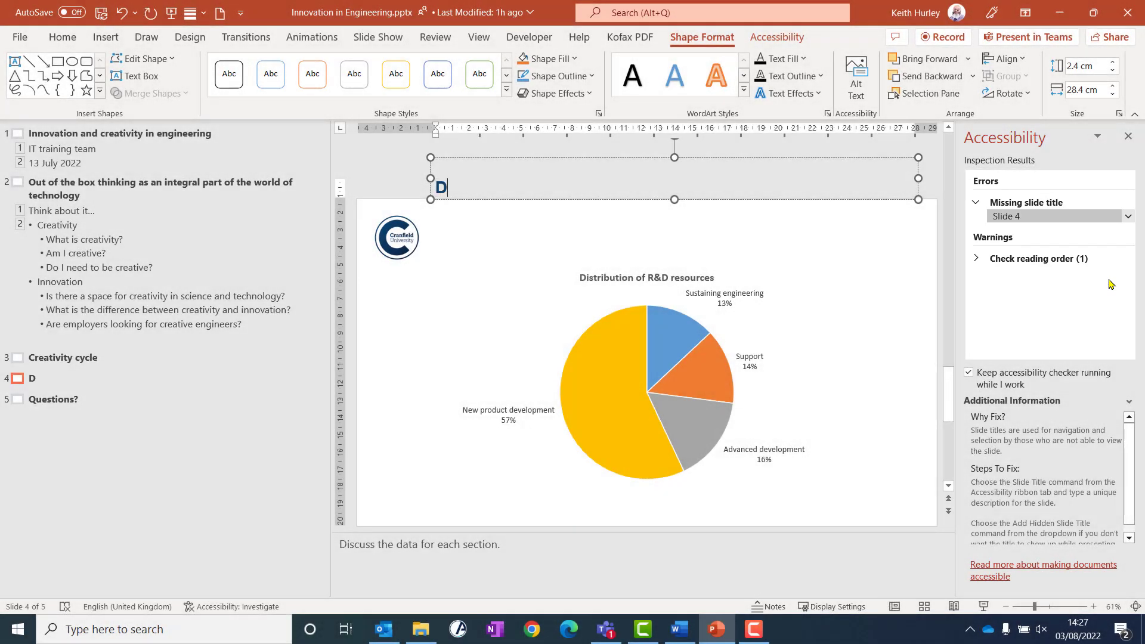
type("istribution of R&D resources")
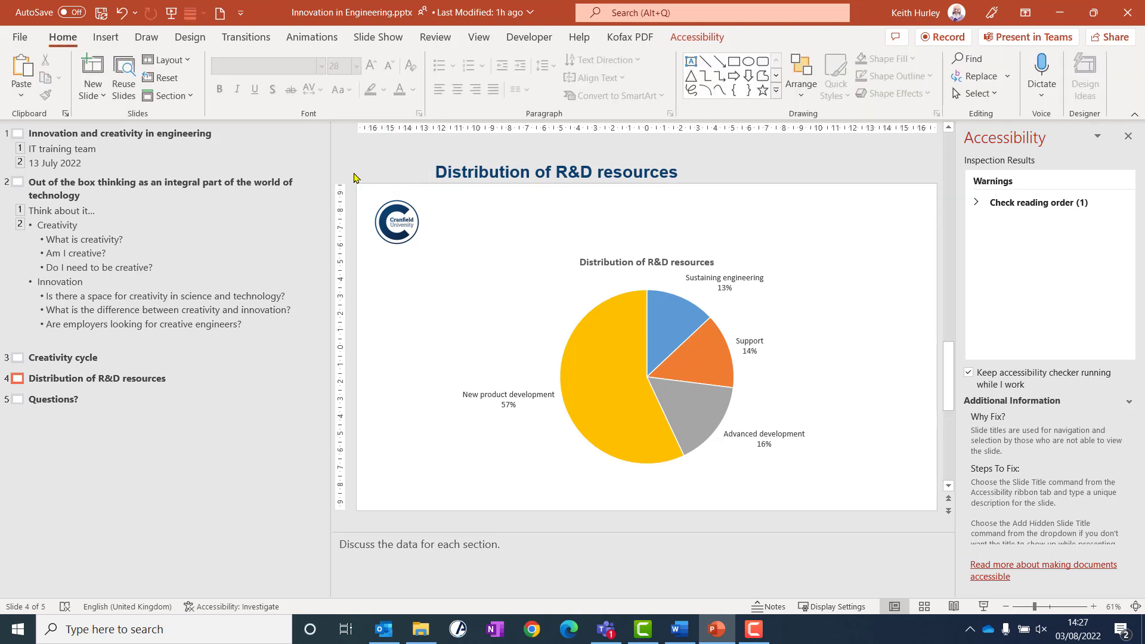
mouse_move(368, 324)
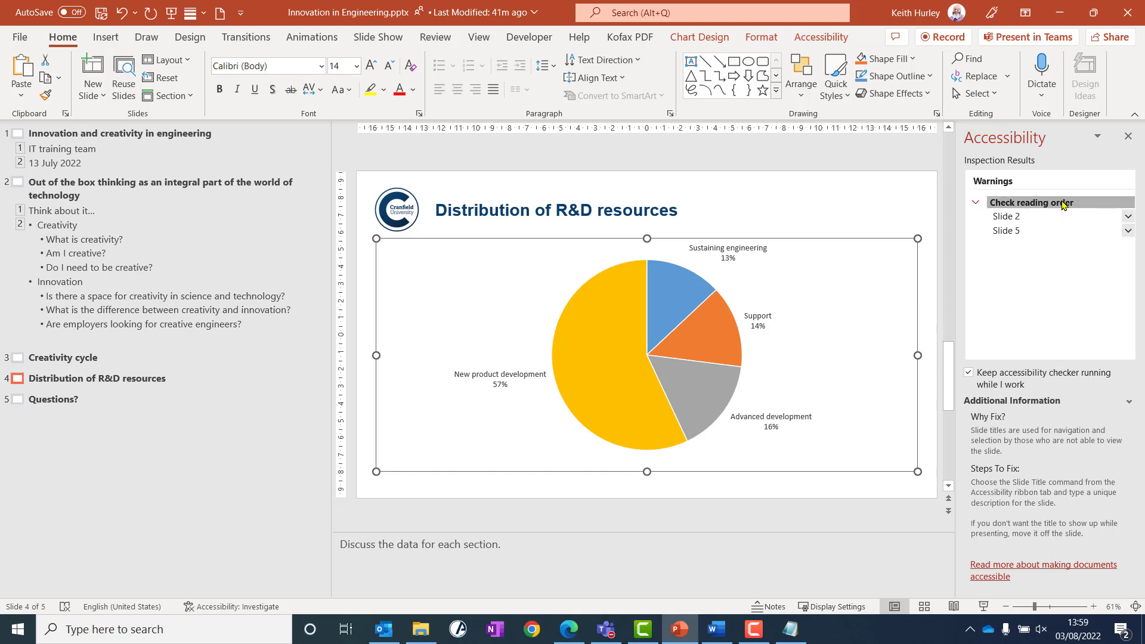
- Expand Check reading order and show slide 2's suggested fixes
left_click(1037, 216)
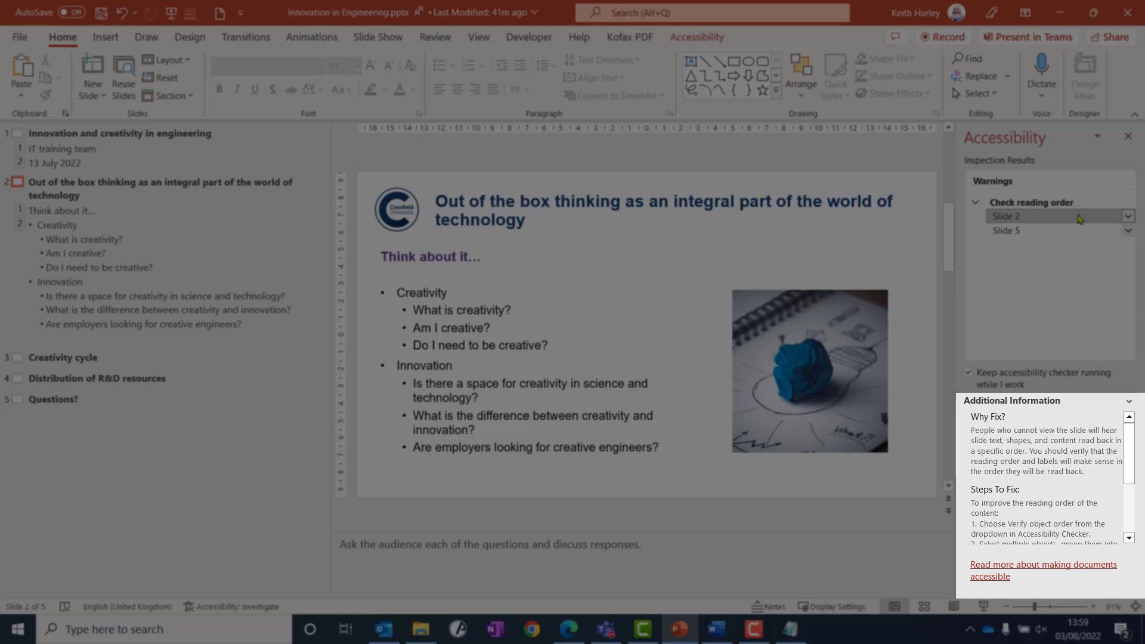
mouse_move(1082, 220)
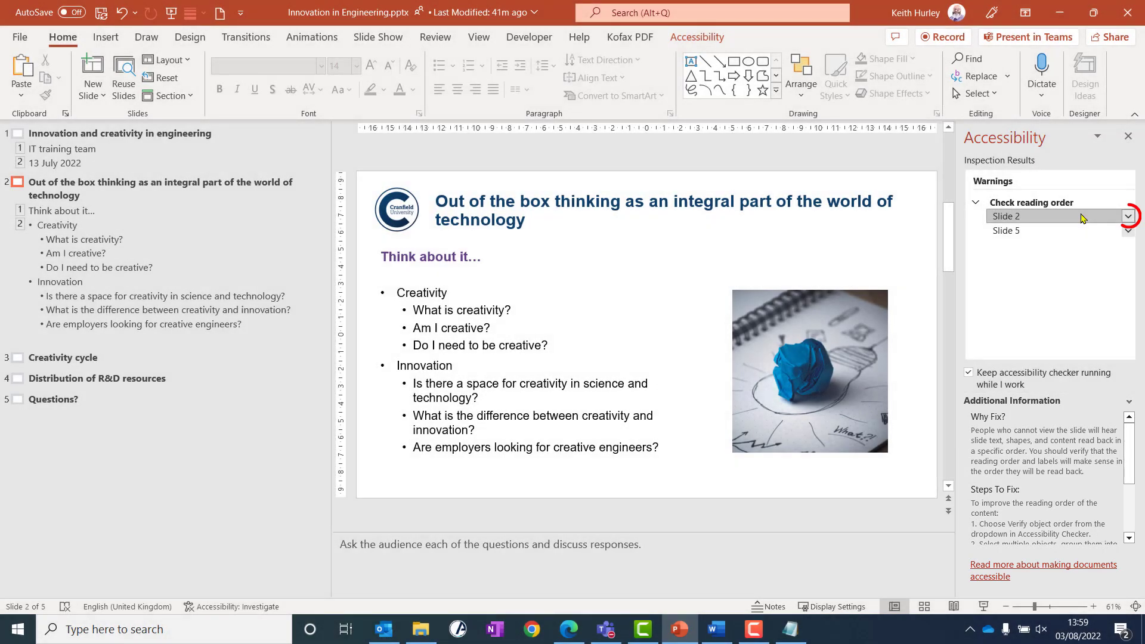
left_click(1128, 218)
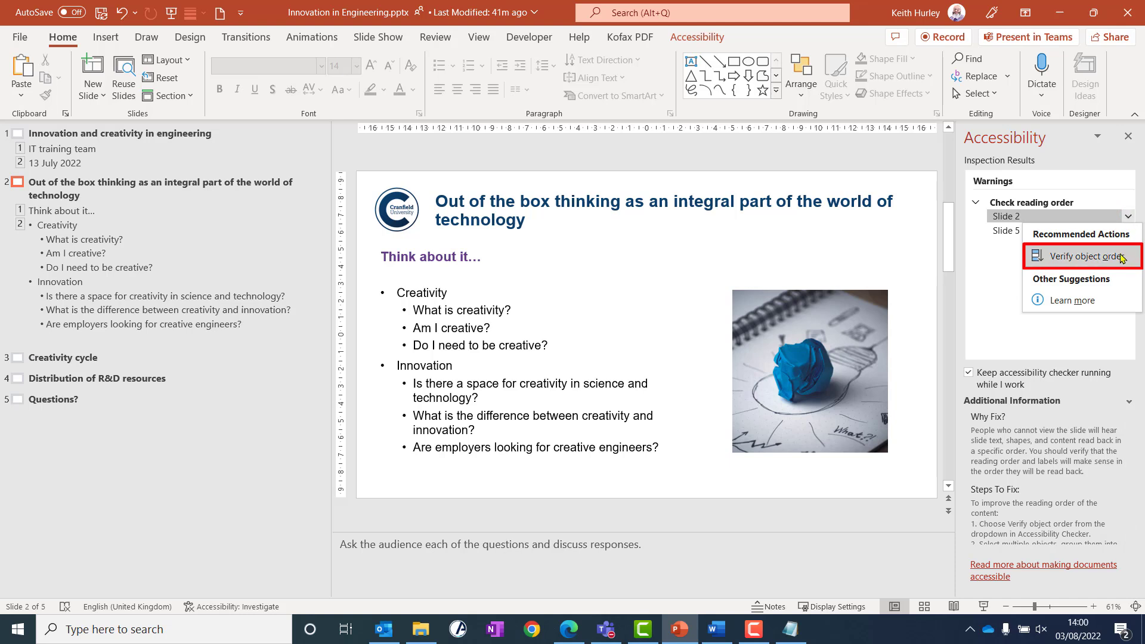
- Verify slide 2's object order, move Title 3 up in the Reading Order pane, then show slide 5's fixes
left_click(1082, 257)
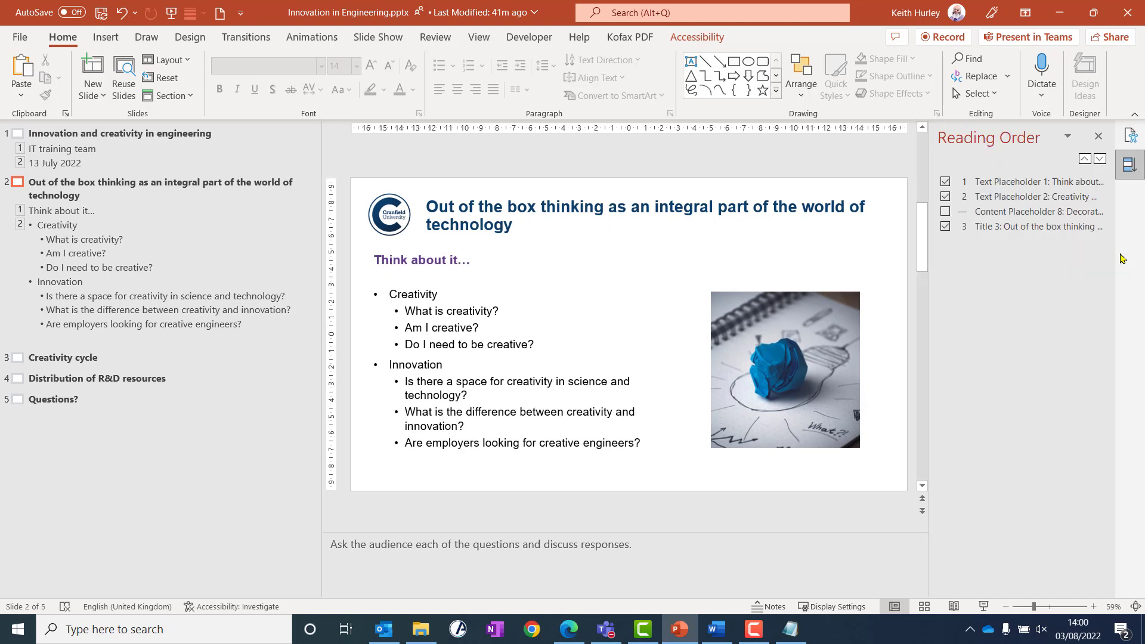
mouse_move(1053, 269)
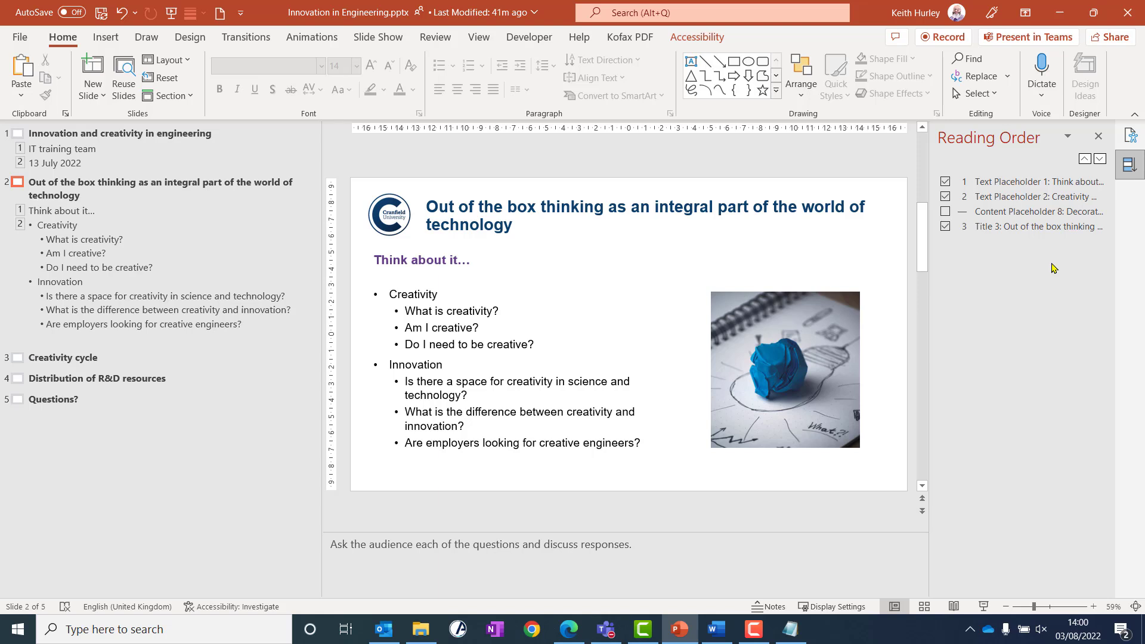
left_click(1036, 227)
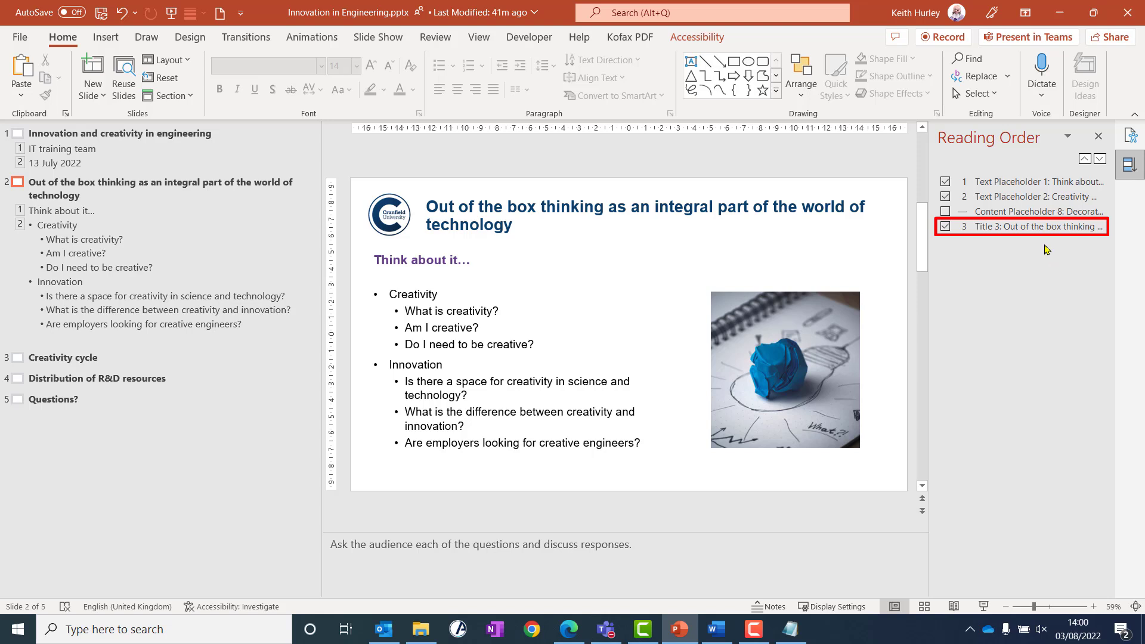
left_click(1037, 226)
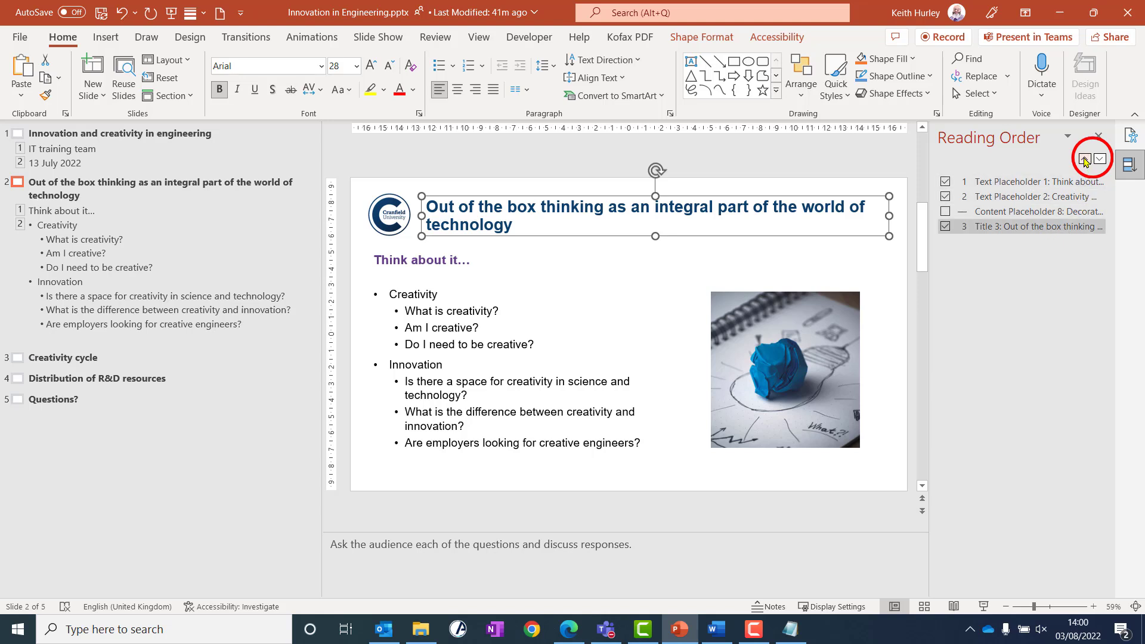
left_click(1084, 158)
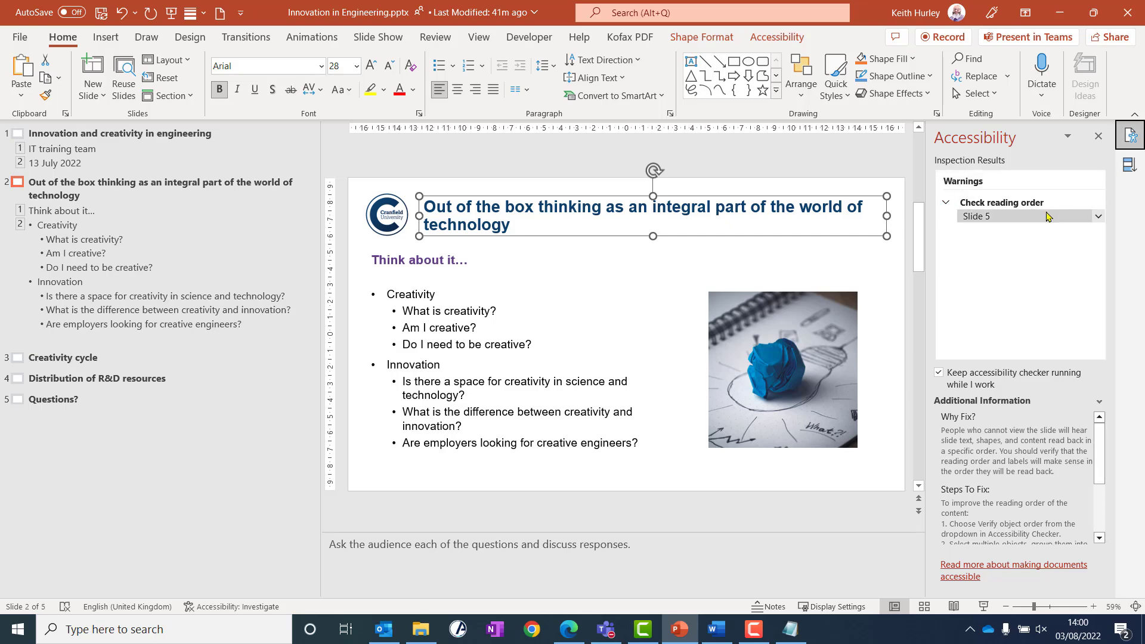
left_click(1098, 216)
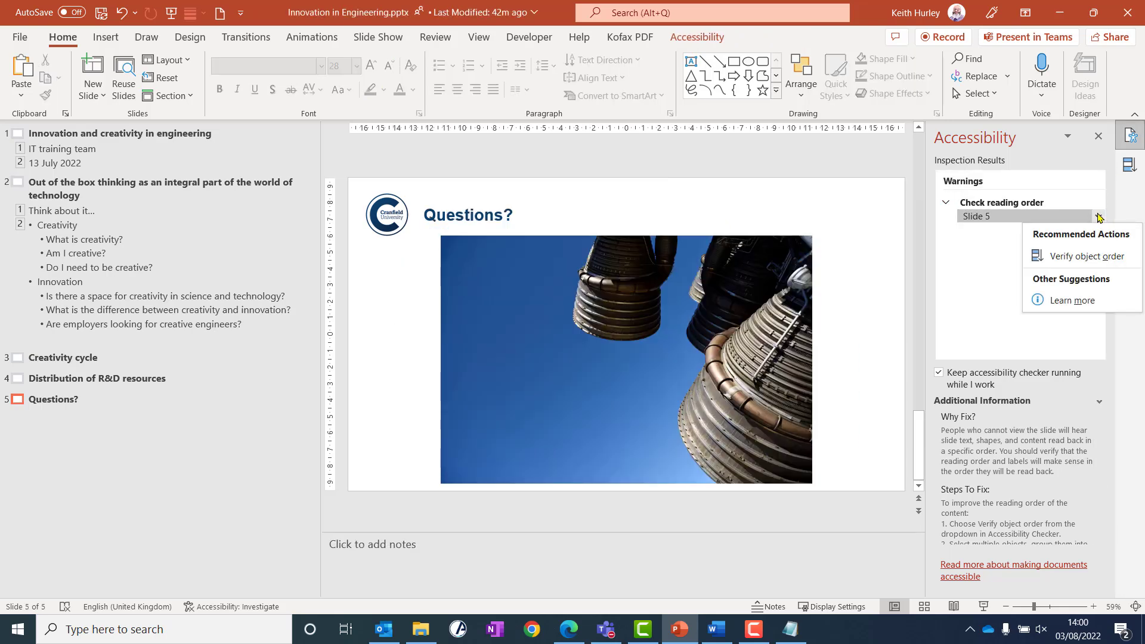